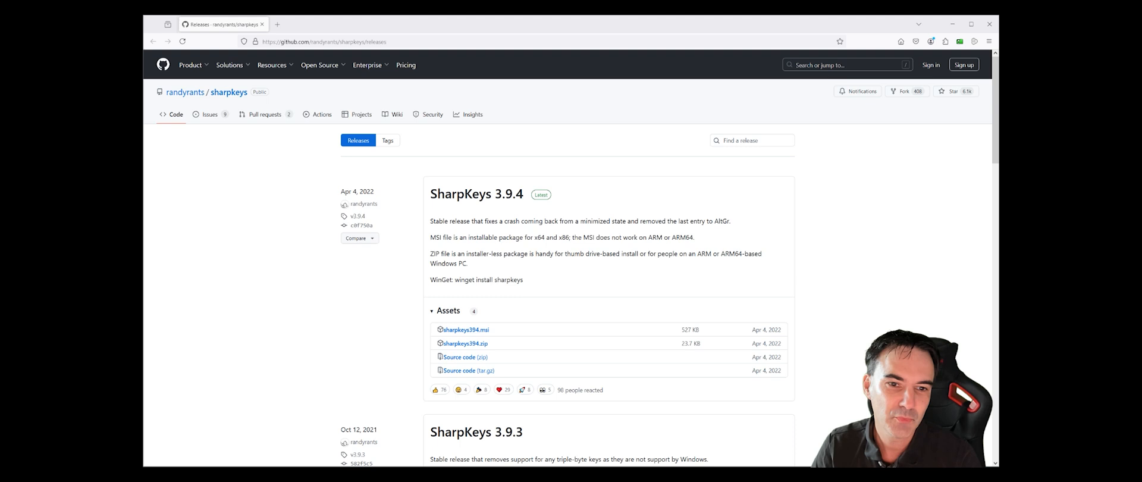
{"action": "mouse_move", "coordinate": [327, 170]}
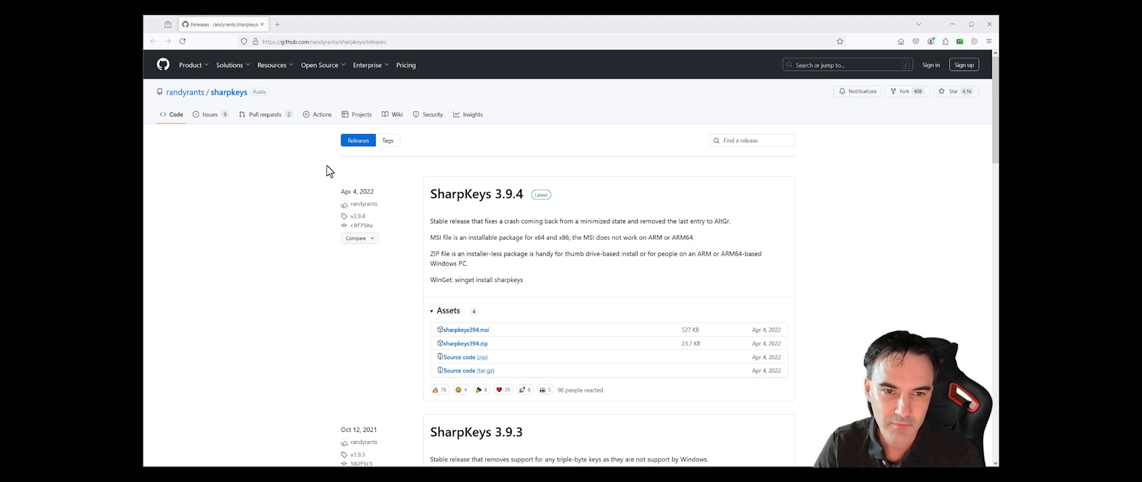
{"action": "mouse_move", "coordinate": [471, 207]}
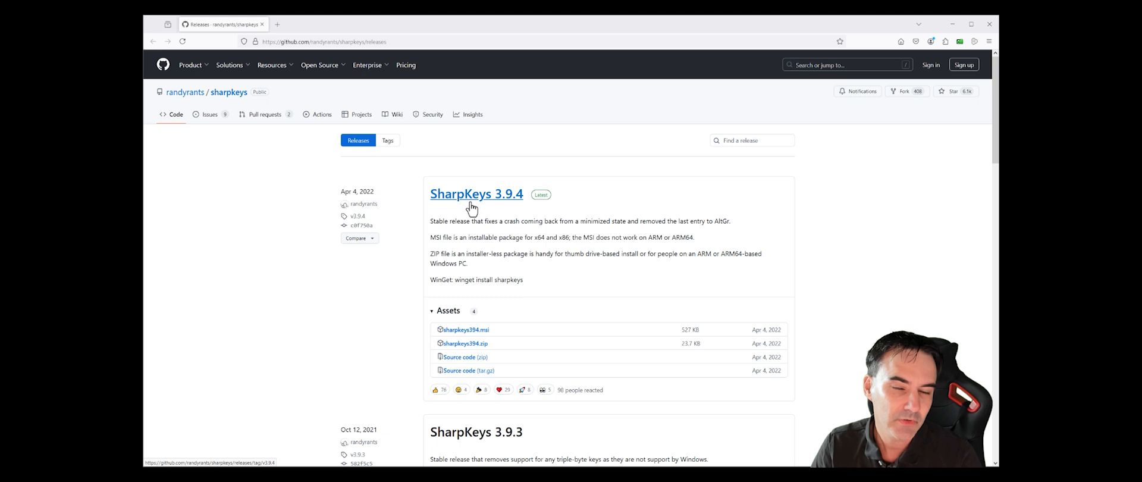
{"action": "mouse_move", "coordinate": [676, 306]}
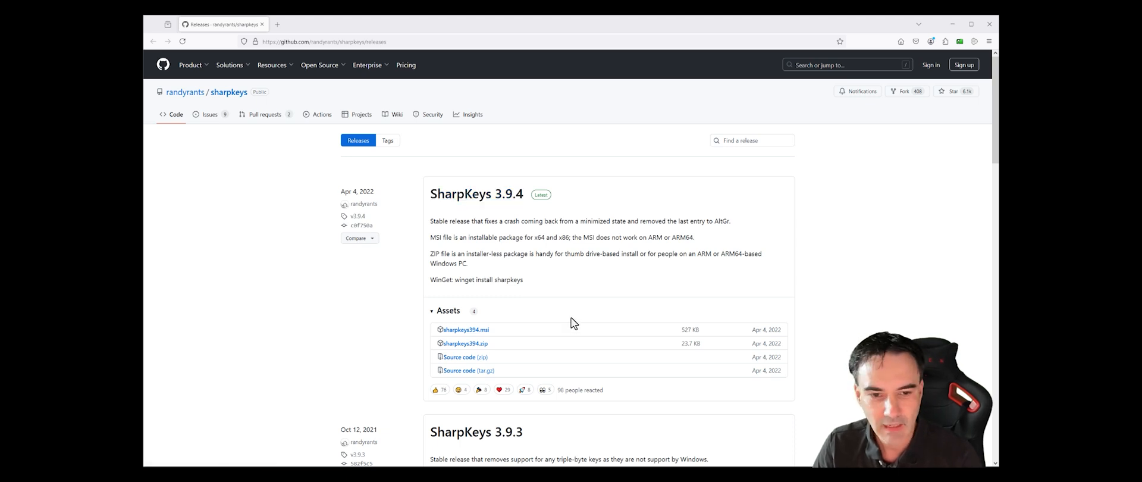
{"action": "mouse_move", "coordinate": [476, 338]}
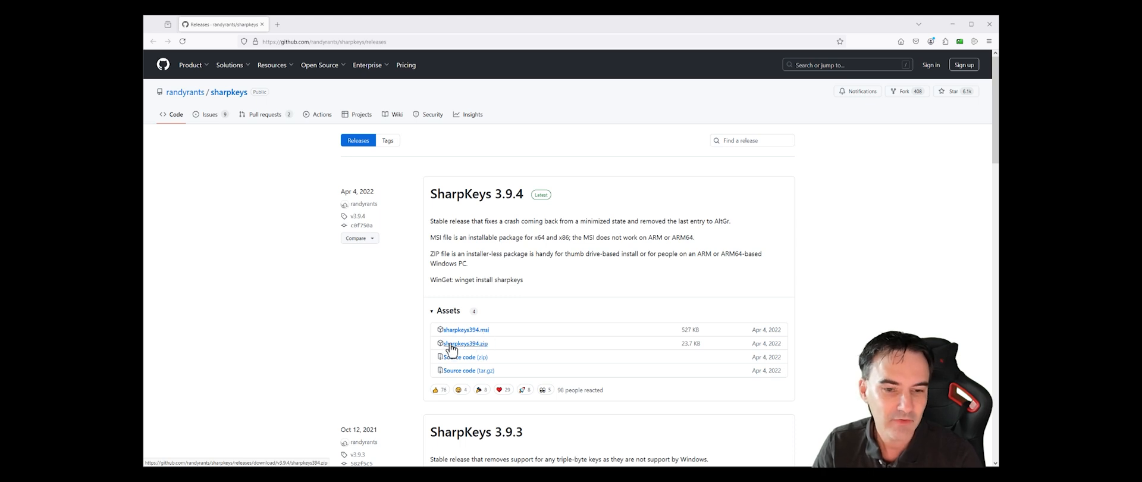
{"action": "mouse_move", "coordinate": [726, 341]}
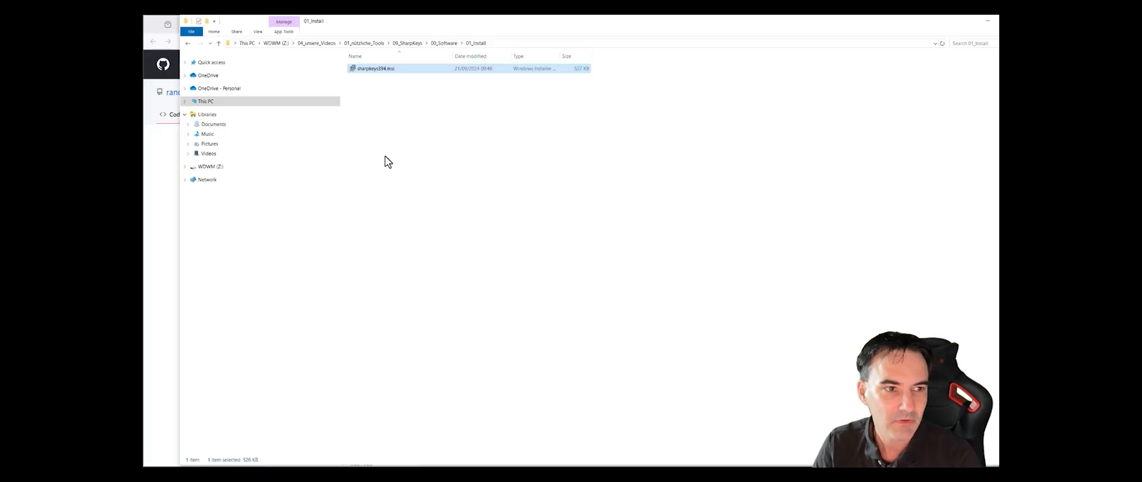
{"action": "mouse_move", "coordinate": [369, 74]}
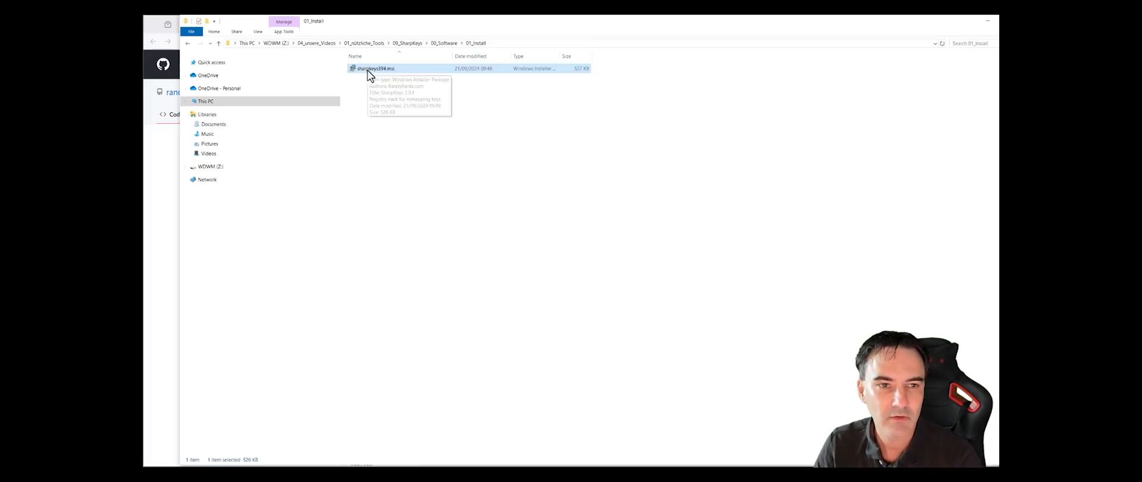
- Install SharpKeys 3.9.4 from sharpkeys394.msi into the default folder
{"action": "double_click", "coordinate": [368, 69]}
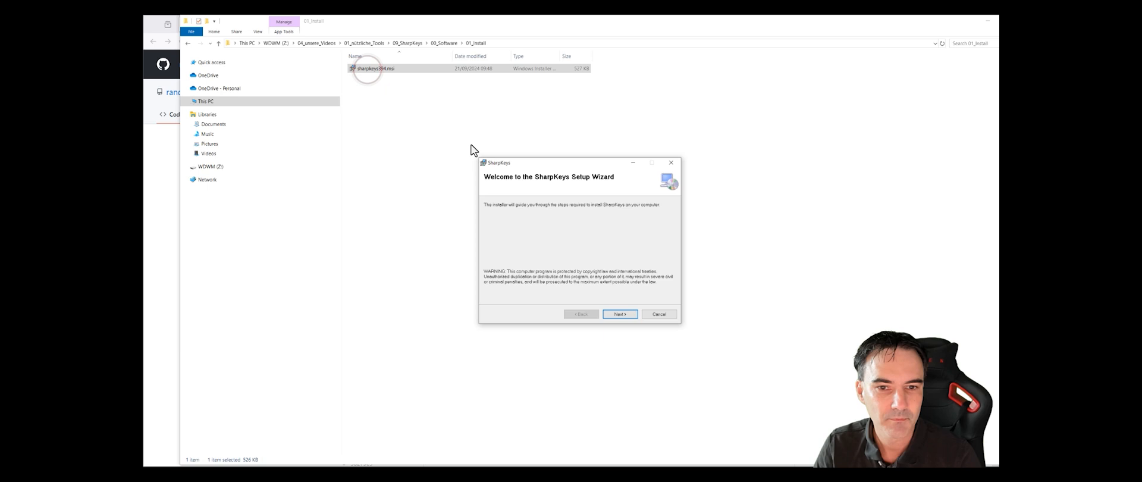
{"action": "left_click", "coordinate": [621, 314]}
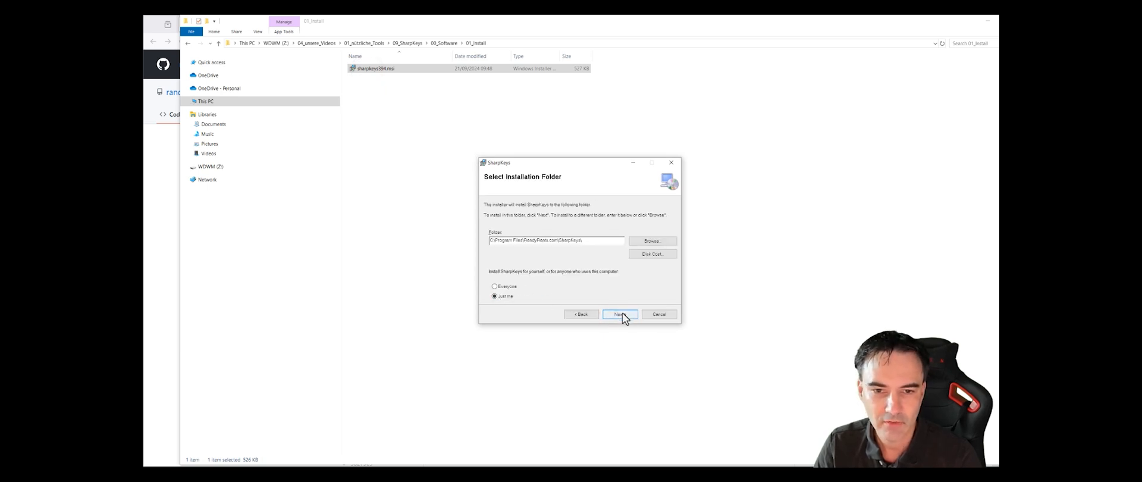
{"action": "left_click", "coordinate": [620, 314]}
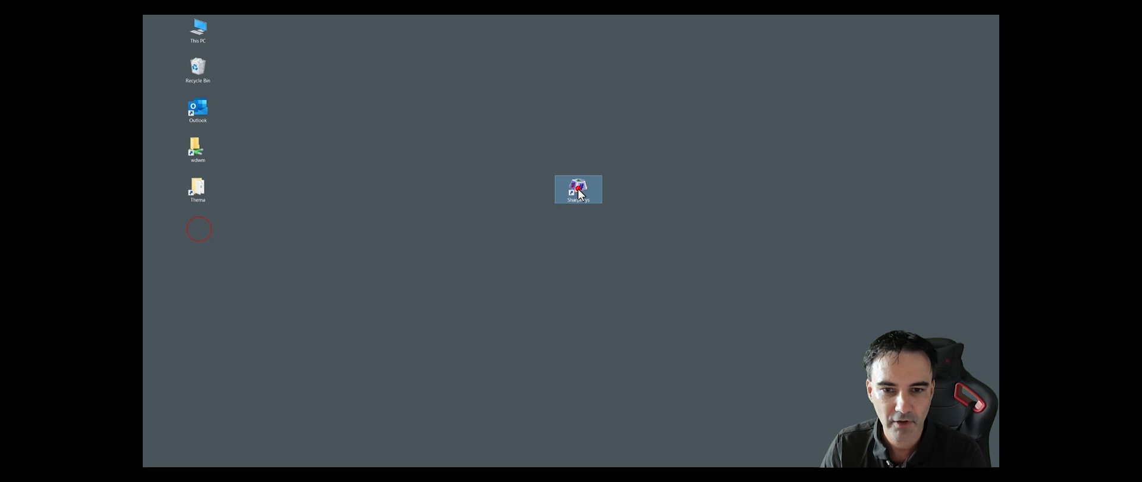
- Launch SharpKeys from the desktop shortcut, dismiss the registry welcome notice, showing the empty mapping list
{"action": "double_click", "coordinate": [579, 189]}
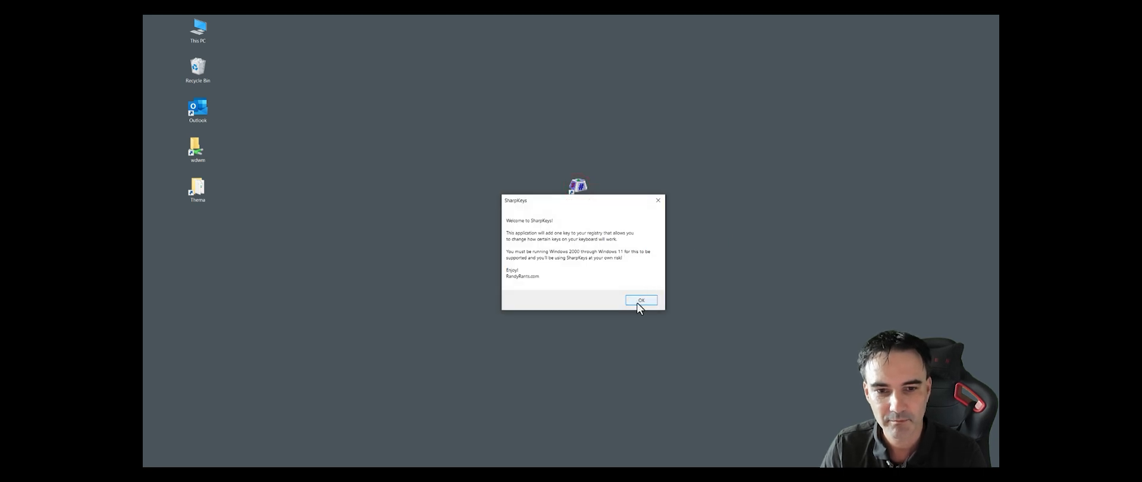
{"action": "left_click", "coordinate": [641, 299]}
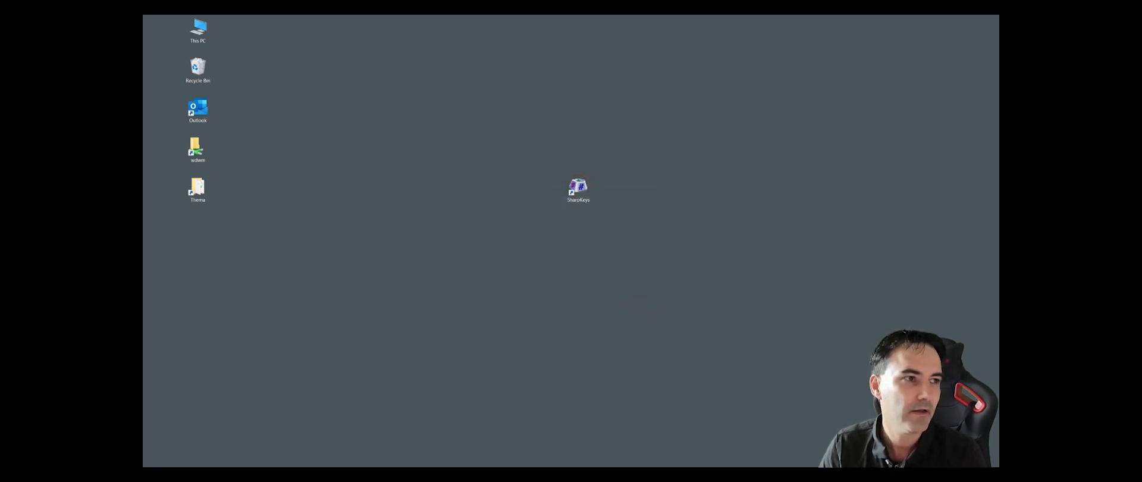
{"action": "double_click", "coordinate": [577, 186]}
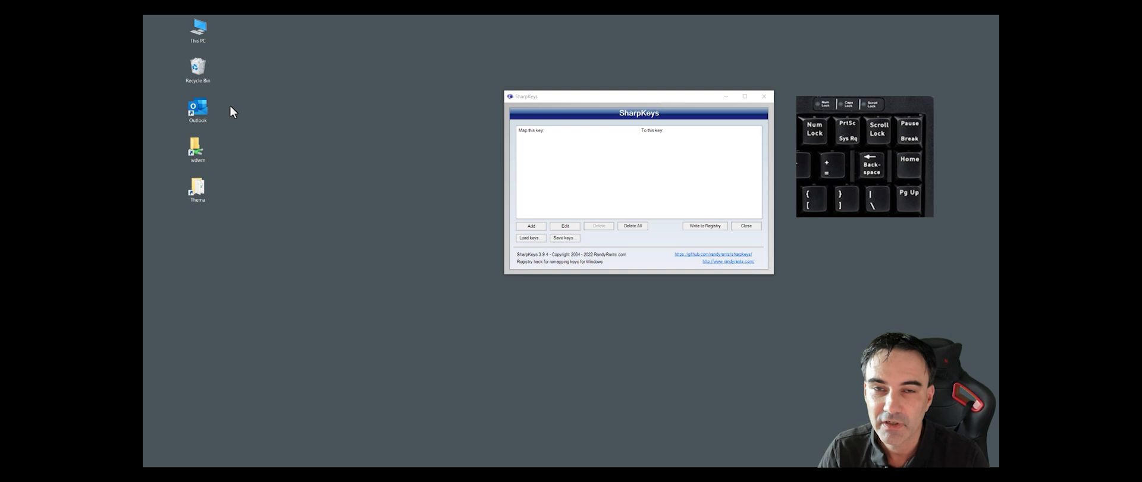
{"action": "mouse_move", "coordinate": [284, 125]}
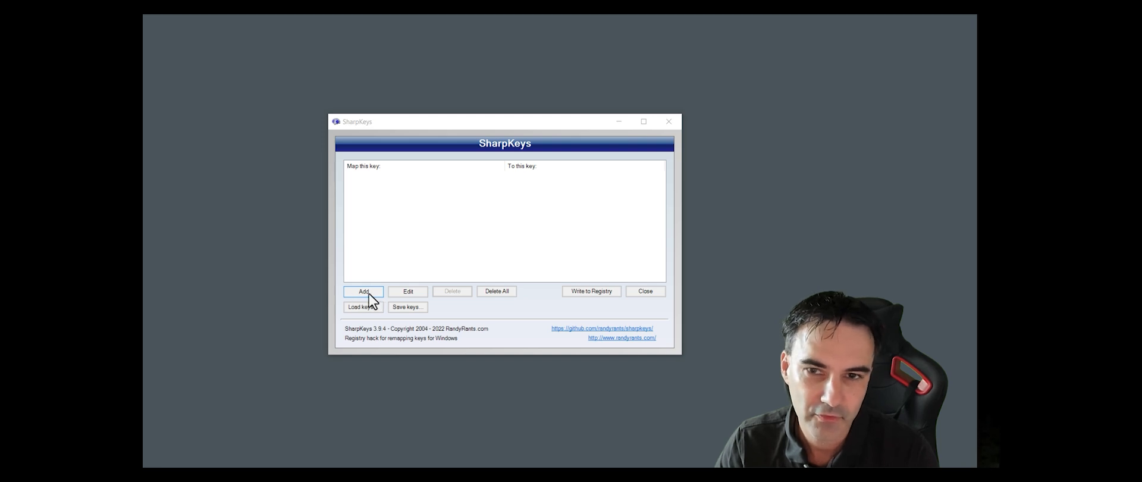
- Start a new key mapping so the Add New Key Mapping dialog appears
{"action": "left_click", "coordinate": [362, 291]}
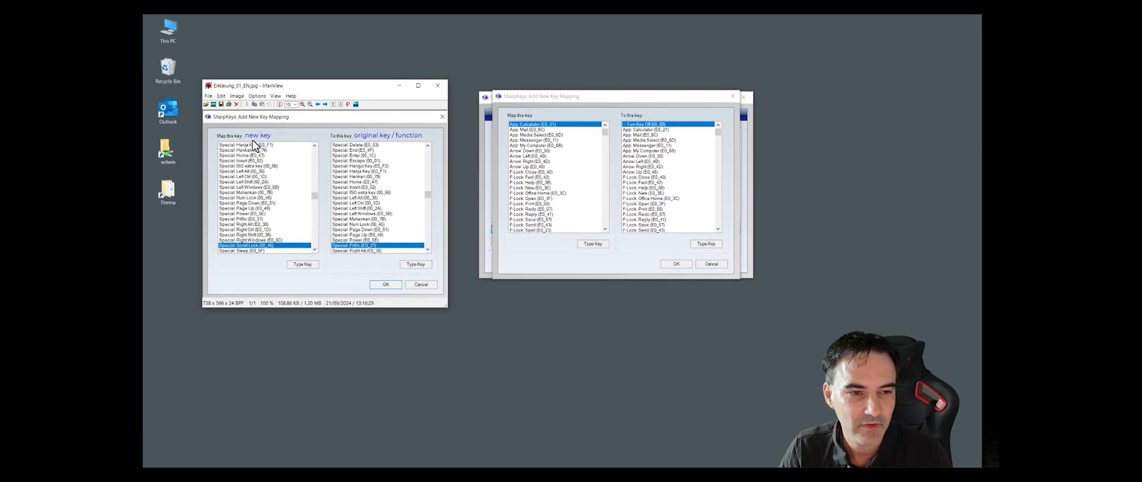
{"action": "mouse_move", "coordinate": [236, 143]}
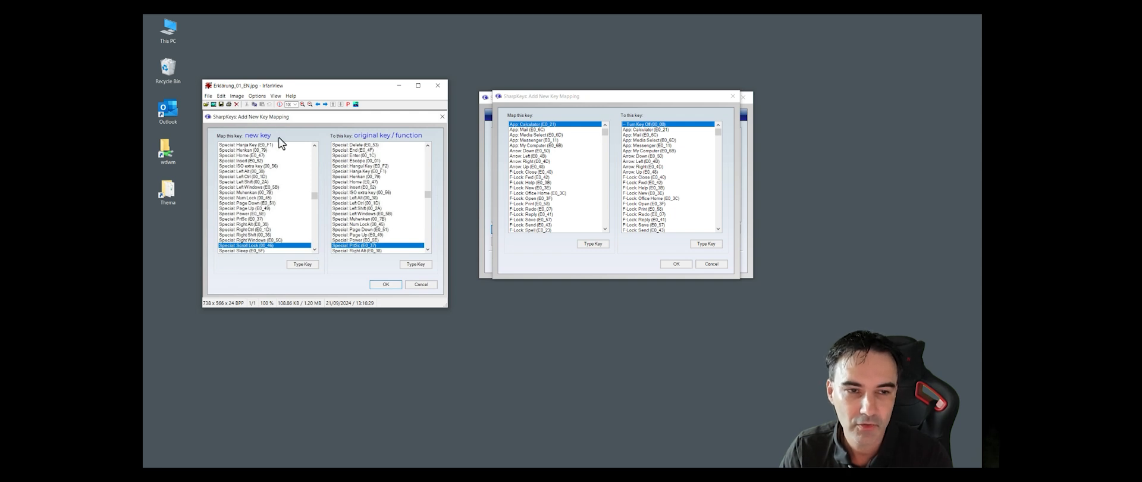
{"action": "mouse_move", "coordinate": [333, 143]}
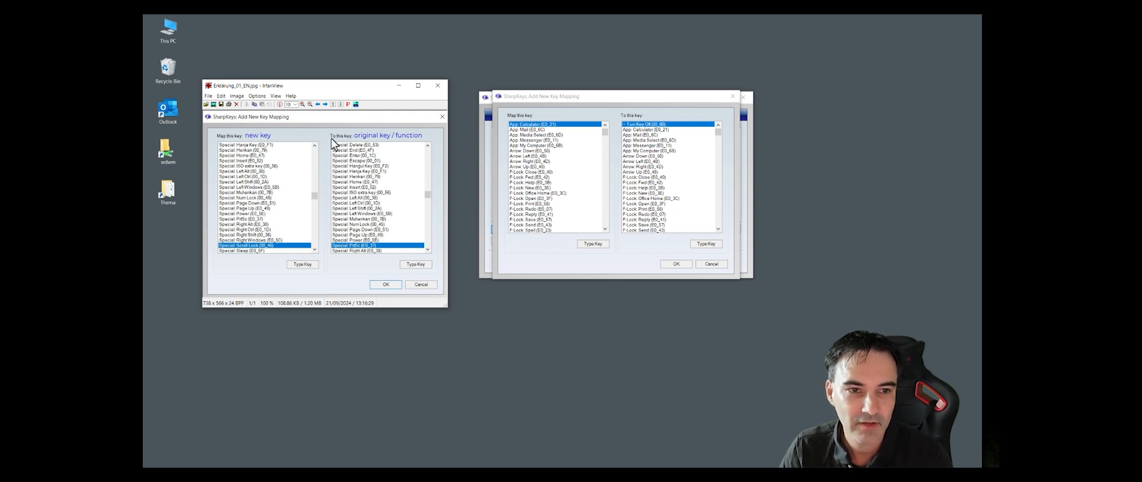
{"action": "mouse_move", "coordinate": [385, 147]}
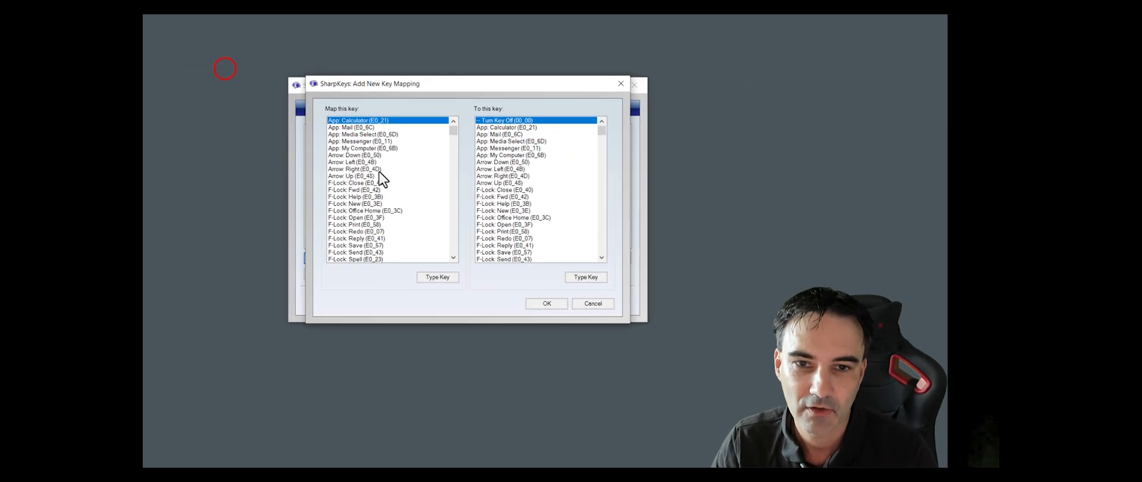
- Map Scroll Lock (captured via Type Key) to Special: Delete and confirm the mapping
{"action": "left_click", "coordinate": [354, 175]}
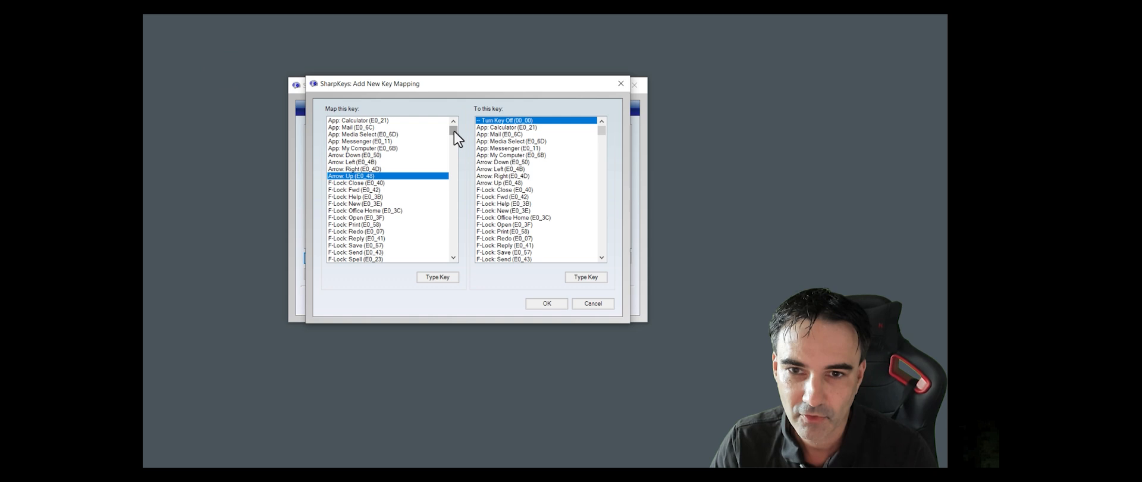
{"action": "scroll", "scroll_direction": "down", "scroll_amount": 3}
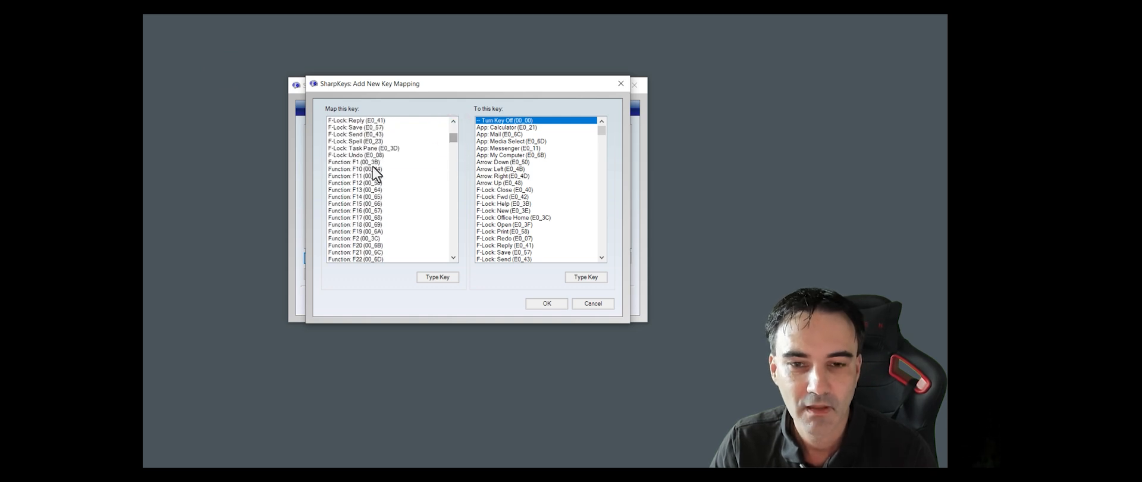
{"action": "left_click", "coordinate": [438, 277]}
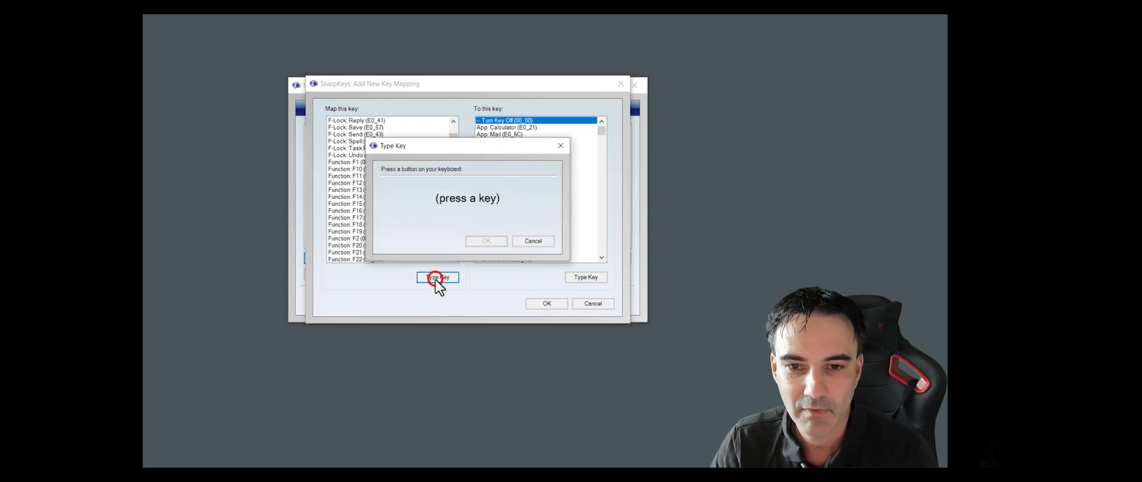
{"action": "key", "text": "ScrollLock"}
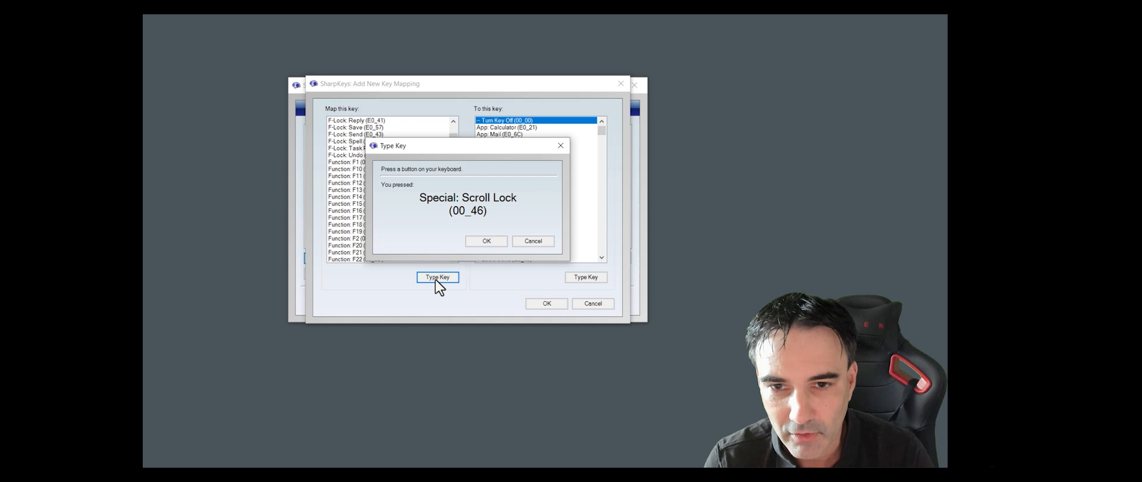
{"action": "left_click", "coordinate": [485, 241]}
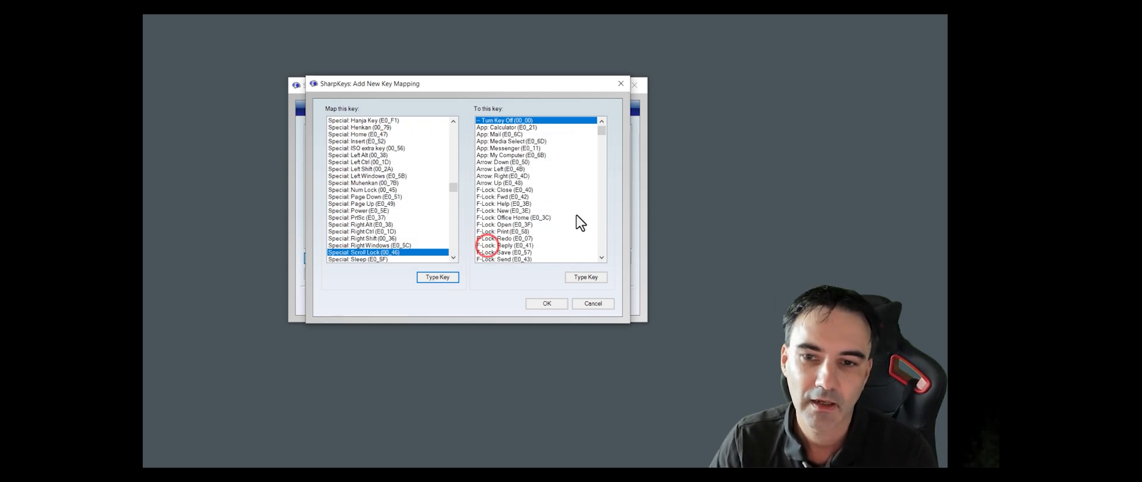
{"action": "left_click", "coordinate": [504, 189]}
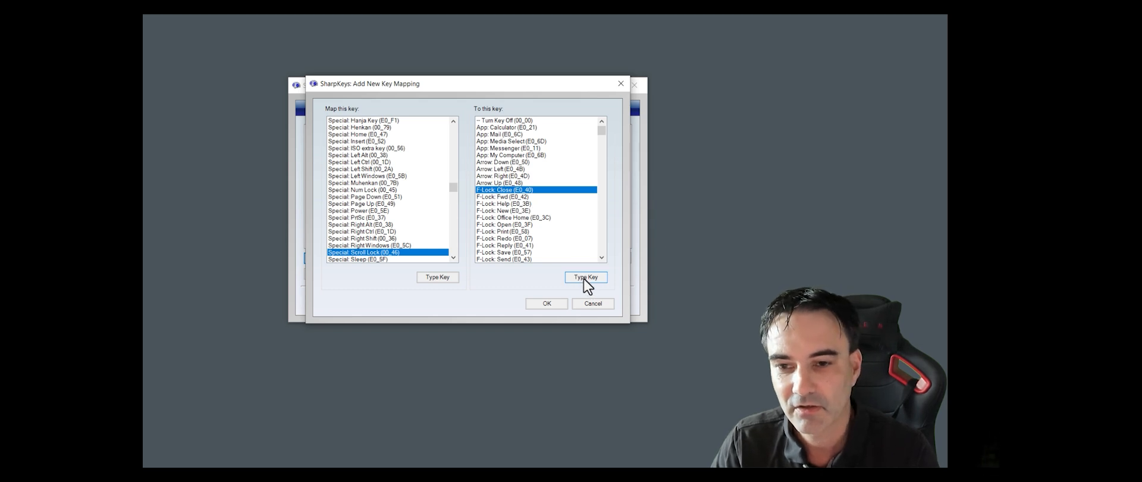
{"action": "left_click", "coordinate": [585, 277]}
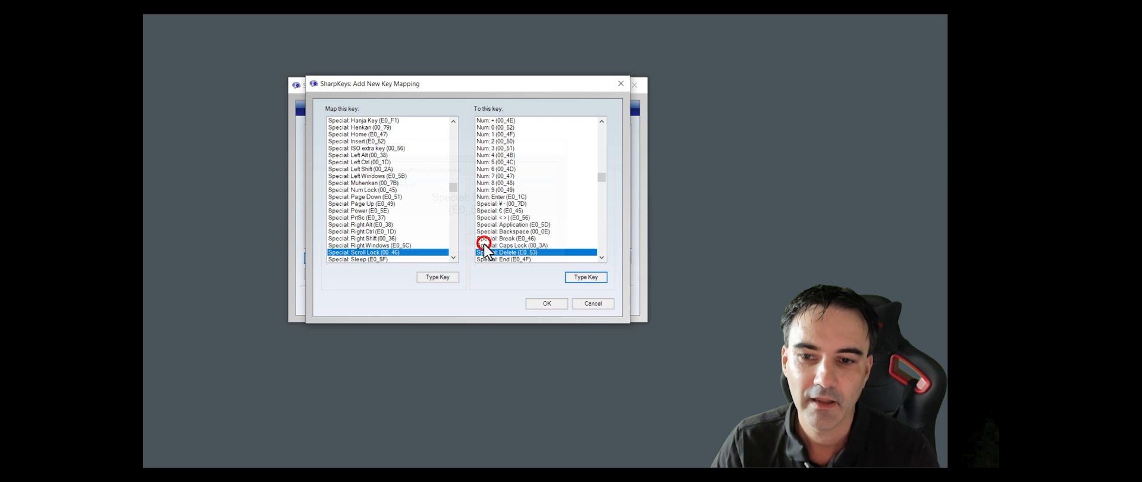
{"action": "left_click", "coordinate": [546, 304]}
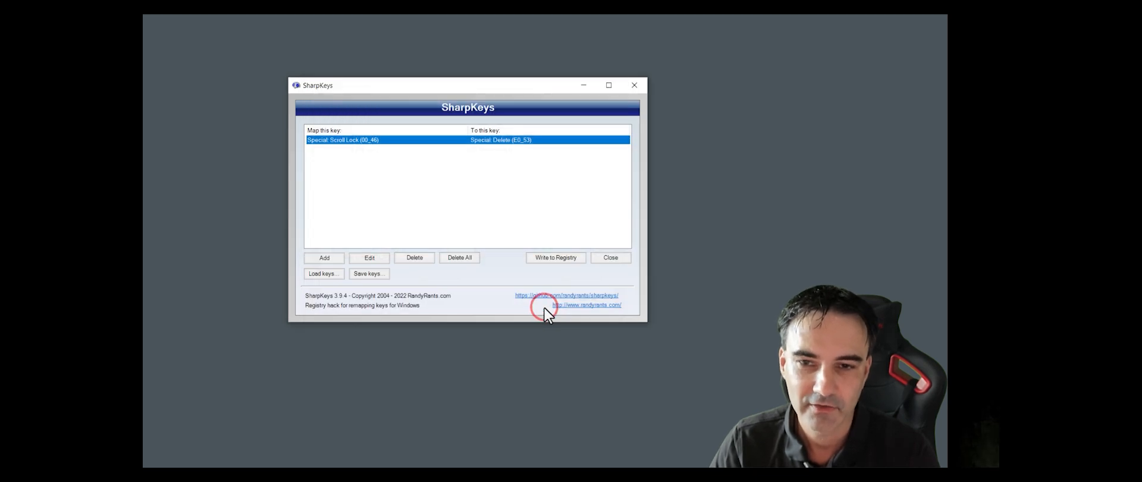
{"action": "mouse_move", "coordinate": [557, 257]}
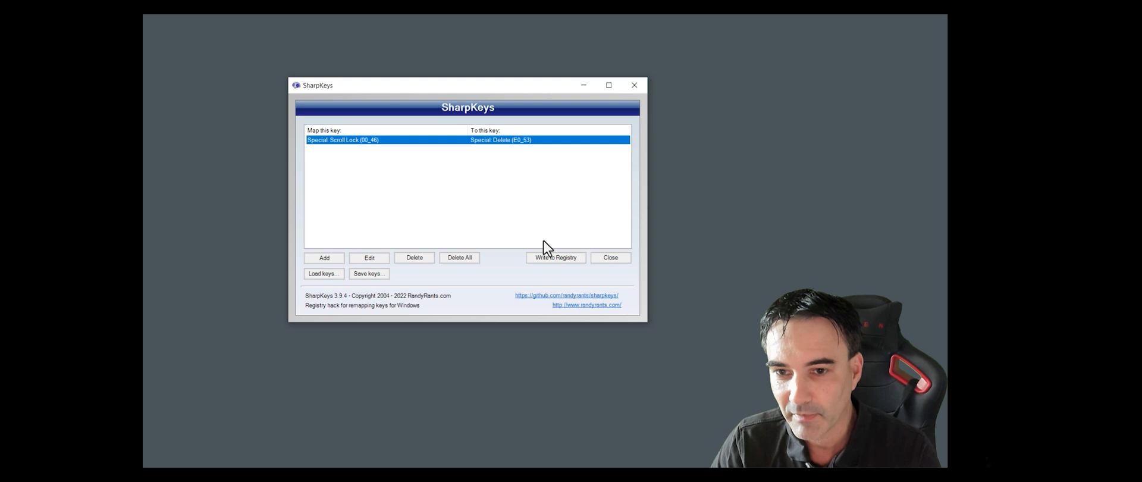
- Write the Scroll Lock to Delete mapping to the registry and close SharpKeys
{"action": "left_click", "coordinate": [556, 257]}
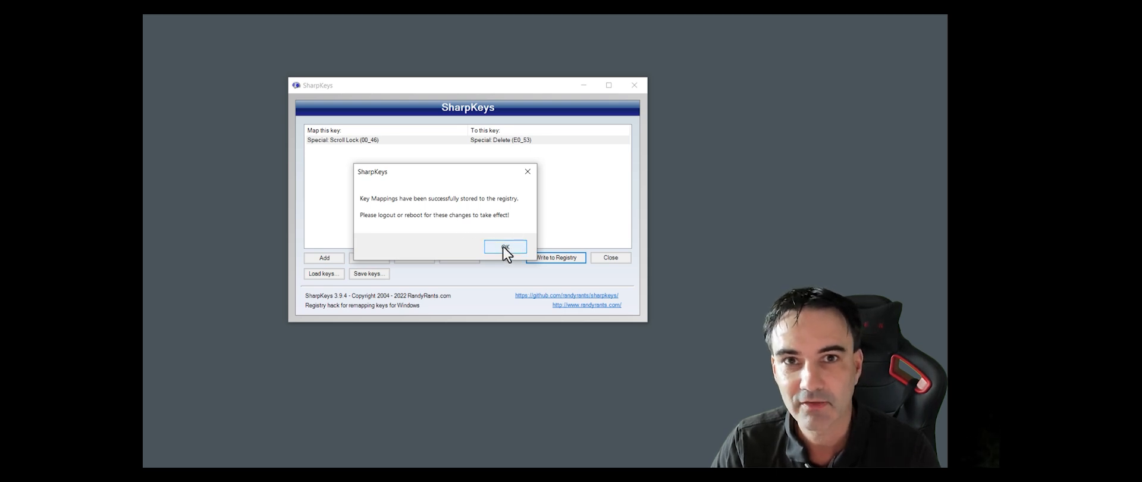
{"action": "left_click", "coordinate": [505, 248]}
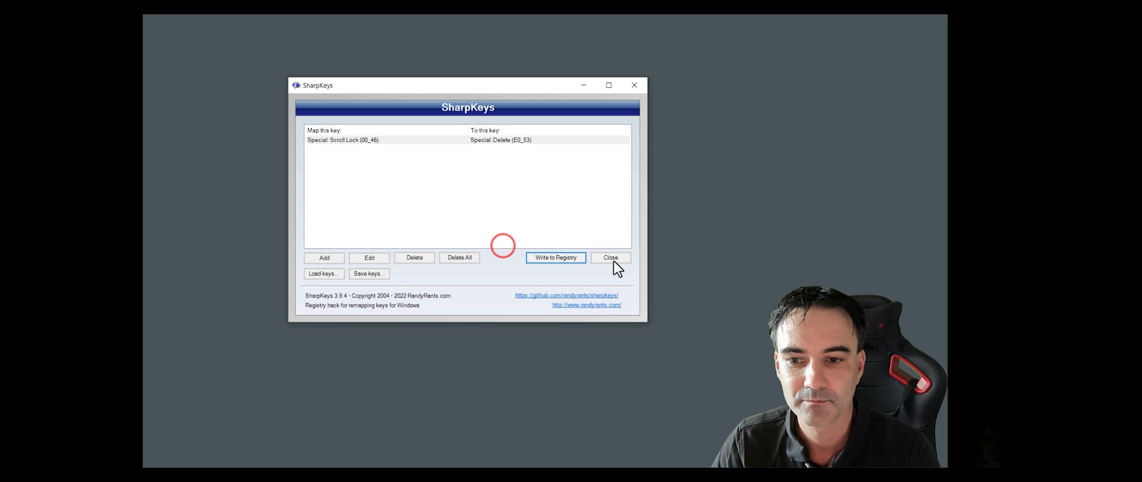
{"action": "left_click", "coordinate": [610, 257]}
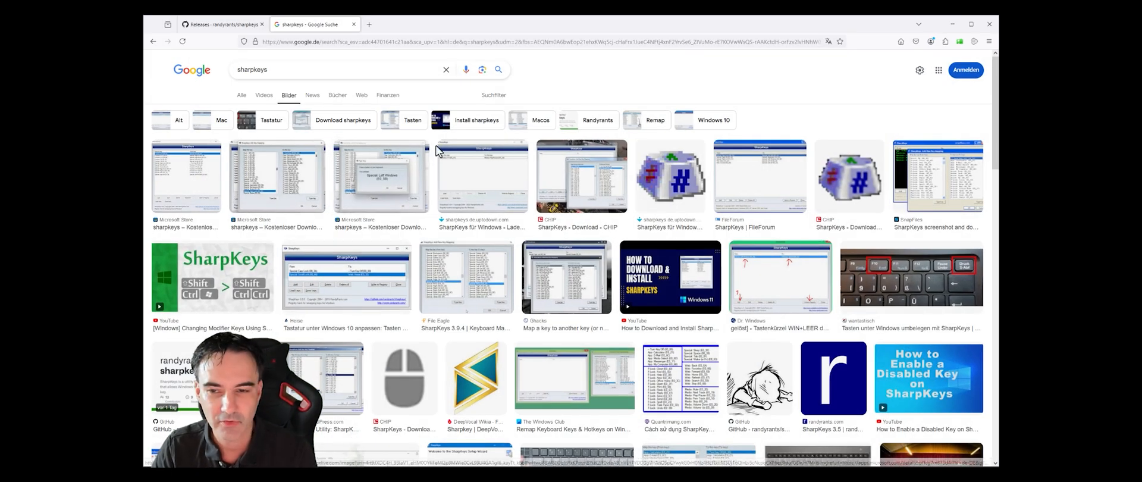
{"action": "mouse_move", "coordinate": [834, 121]}
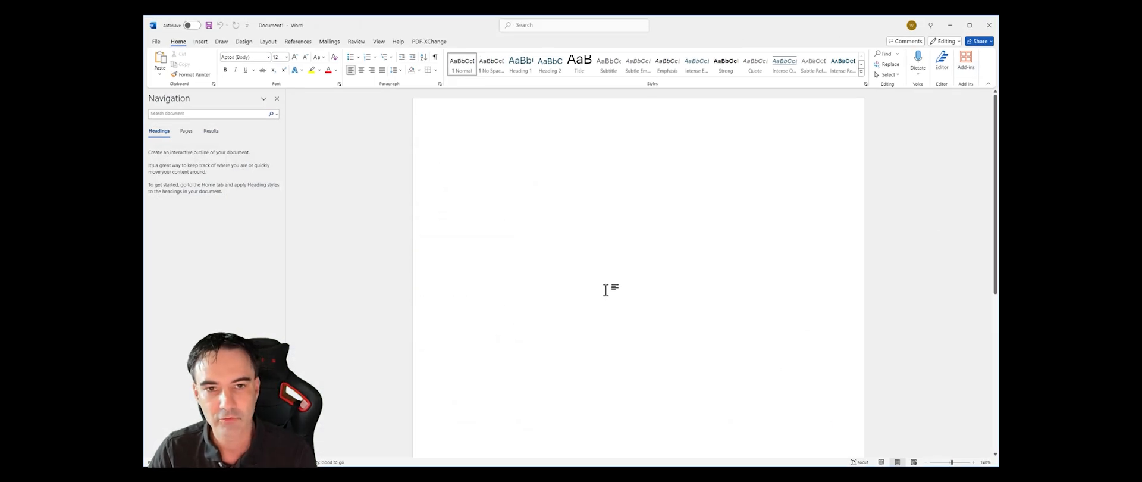
- Paste the SharpKeys image-results screenshot into the blank Word document, dismissing the paste tip
{"action": "key", "text": "ctrl+v"}
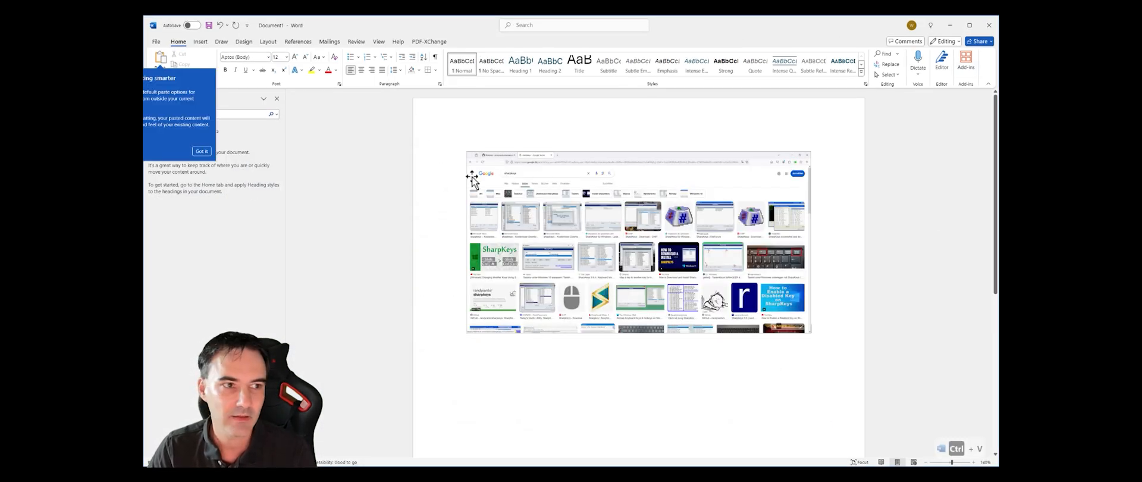
{"action": "left_click", "coordinate": [201, 151]}
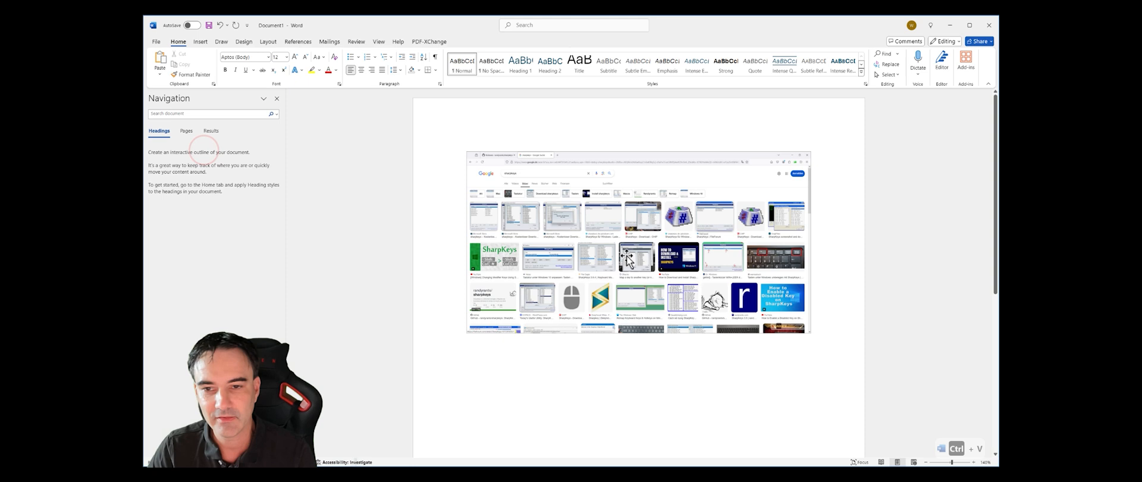
{"action": "mouse_move", "coordinate": [693, 256]}
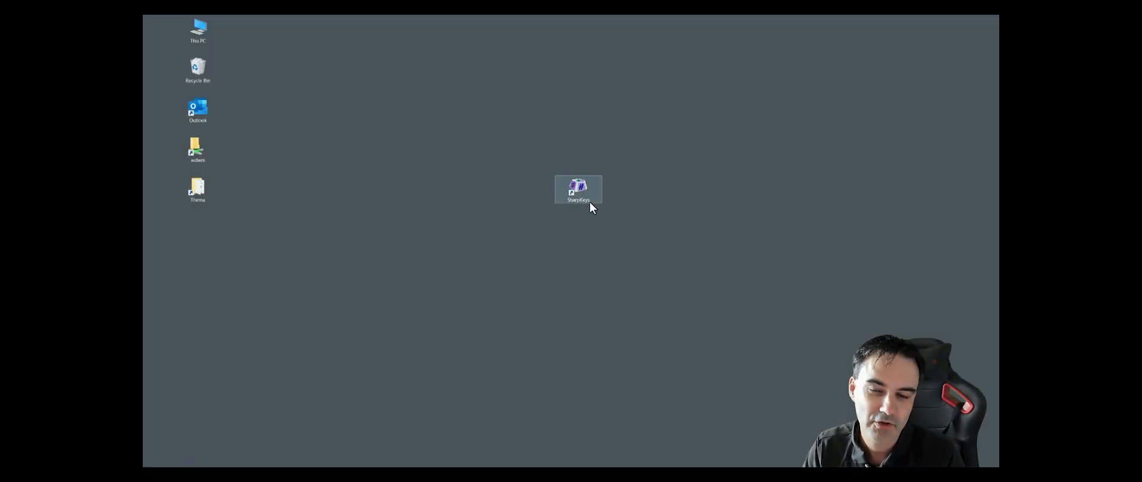
- Launch SharpKeys and save the Scroll Lock mapping as the key list file My Keys.skl
{"action": "double_click", "coordinate": [579, 189]}
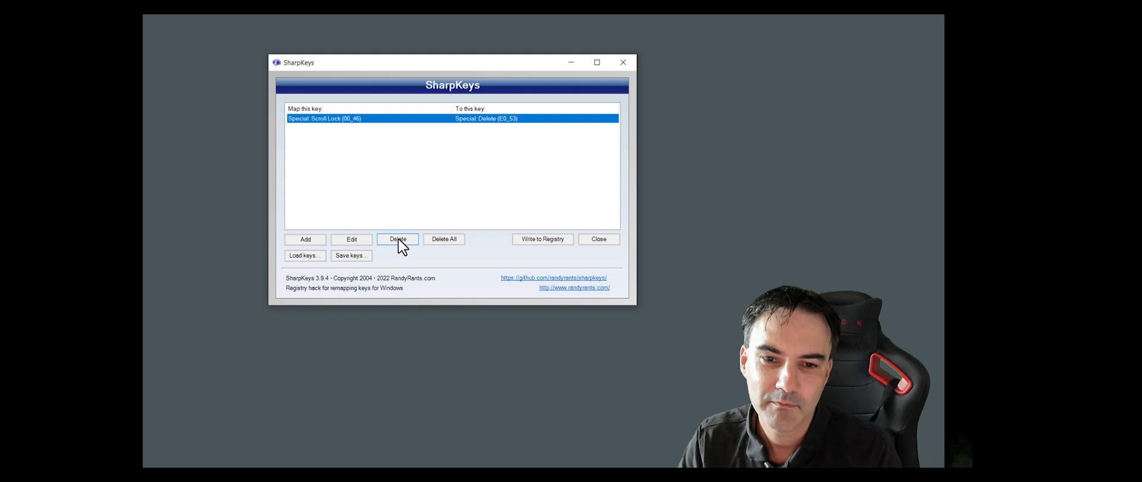
{"action": "mouse_move", "coordinate": [351, 258]}
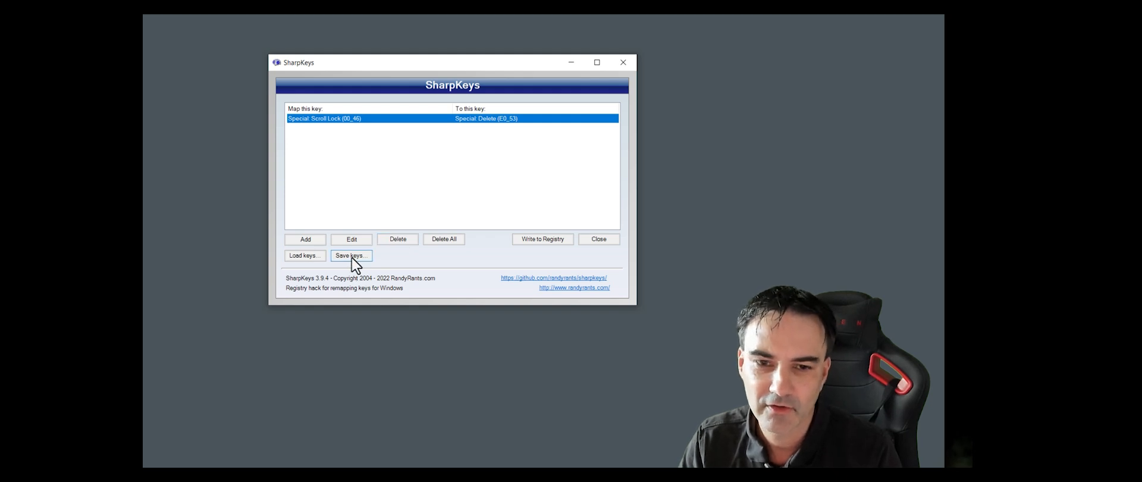
{"action": "left_click", "coordinate": [351, 254]}
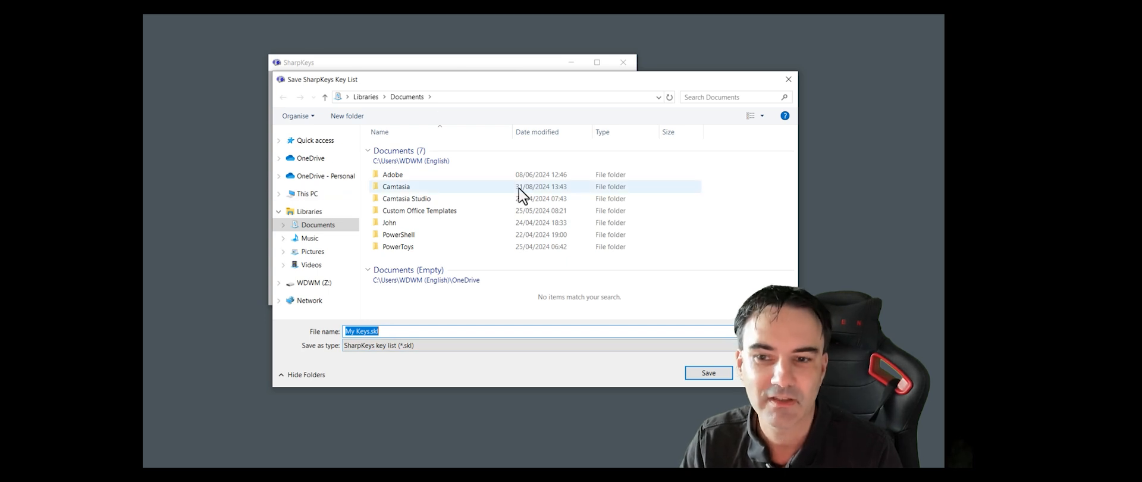
{"action": "left_click", "coordinate": [707, 373]}
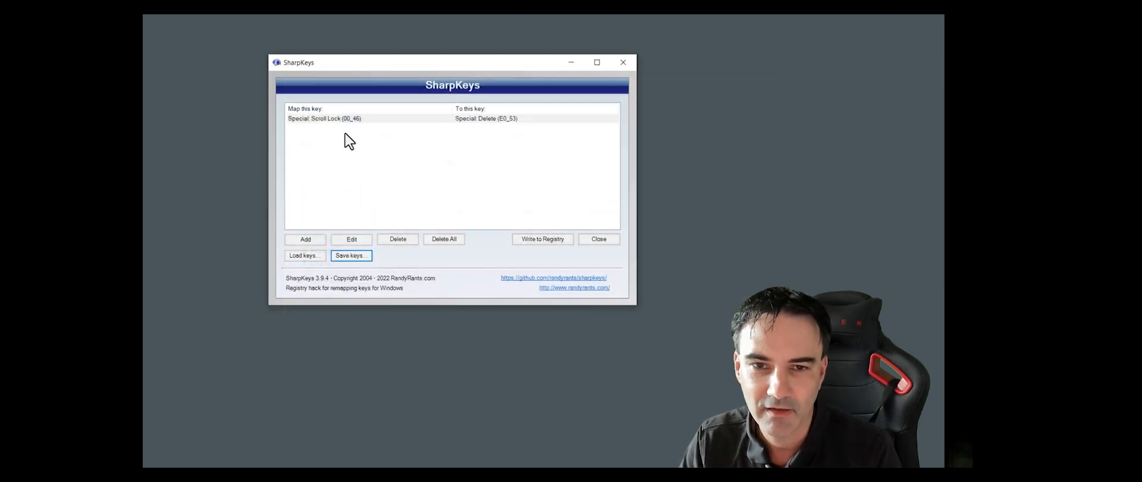
- Delete all mappings and write the empty mapping set to the registry
{"action": "left_click", "coordinate": [345, 118]}
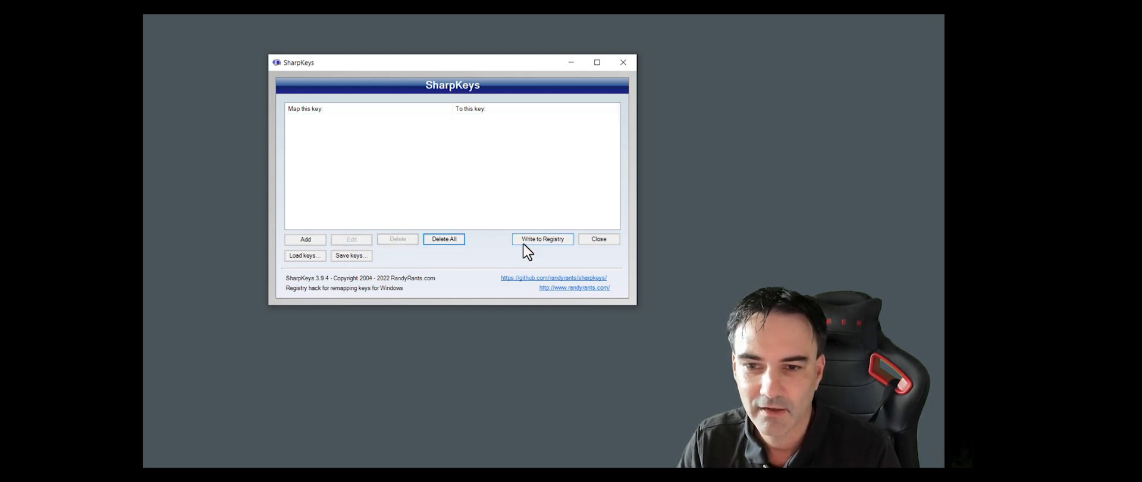
{"action": "left_click", "coordinate": [542, 239]}
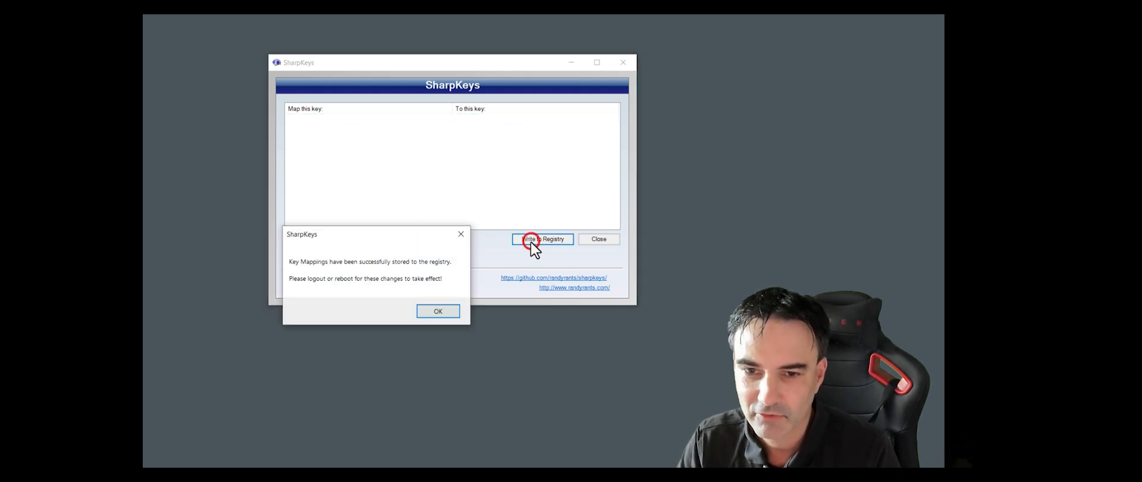
{"action": "left_click", "coordinate": [438, 310]}
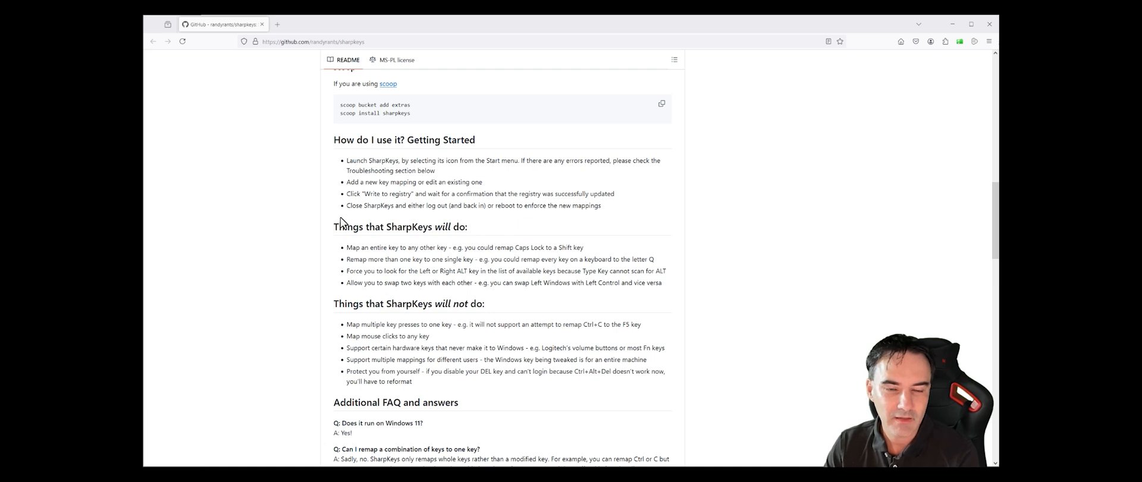
{"action": "mouse_move", "coordinate": [281, 282]}
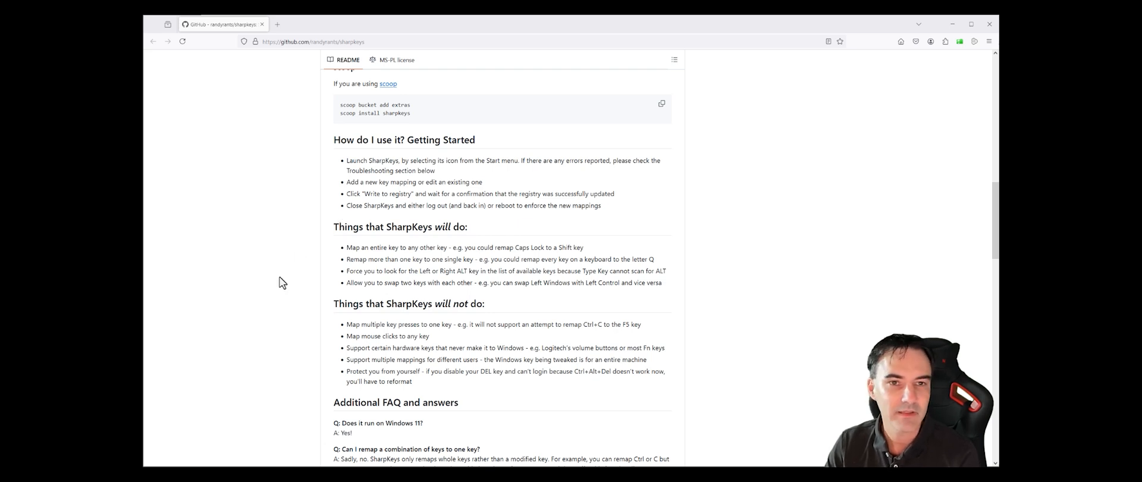
{"action": "mouse_move", "coordinate": [404, 226]}
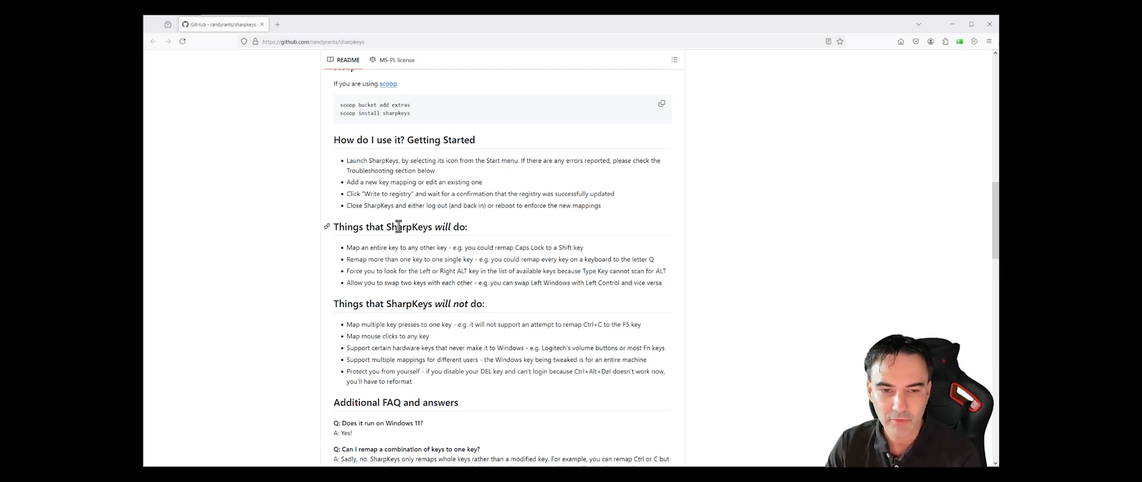
{"action": "mouse_move", "coordinate": [495, 321]}
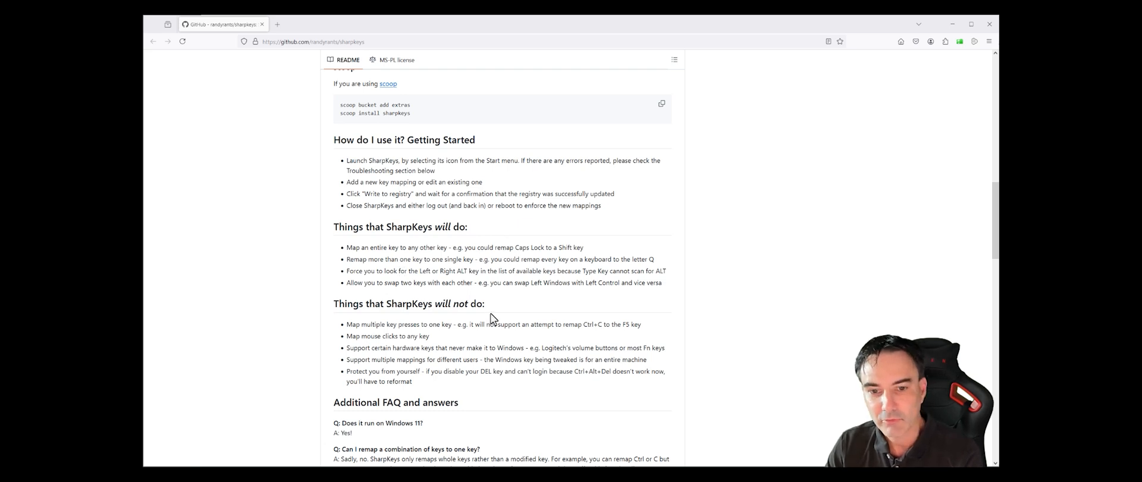
{"action": "mouse_move", "coordinate": [521, 342]}
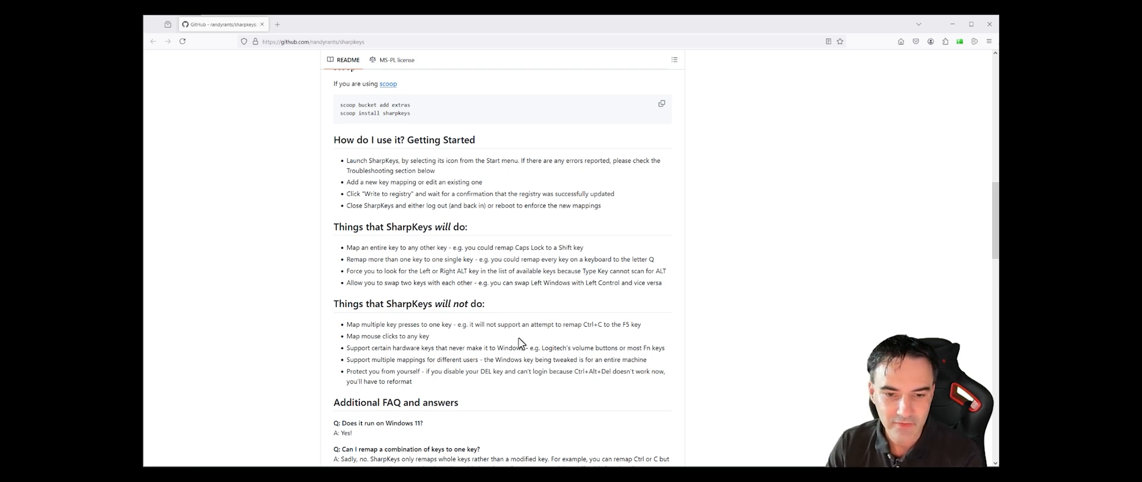
{"action": "mouse_move", "coordinate": [590, 348]}
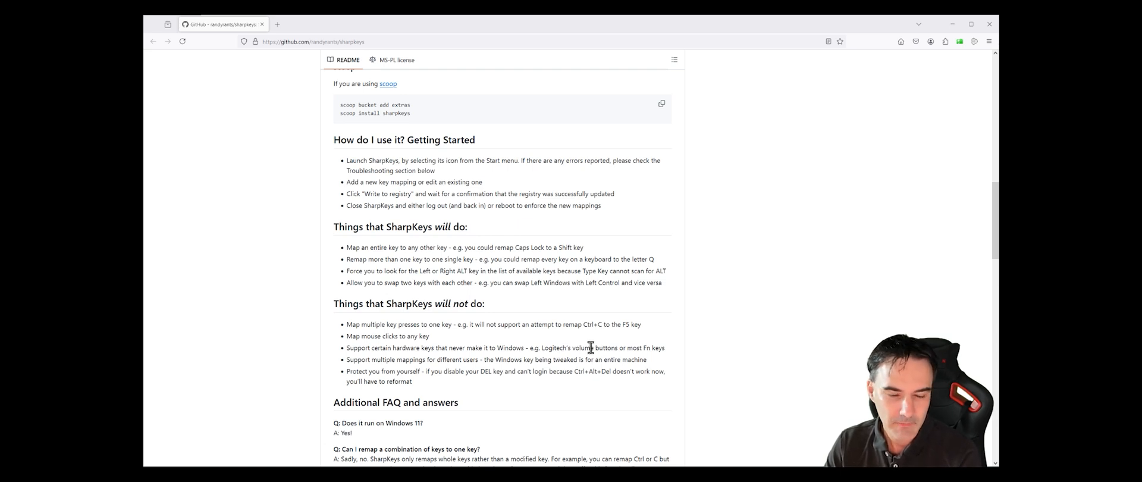
{"action": "mouse_move", "coordinate": [374, 385]}
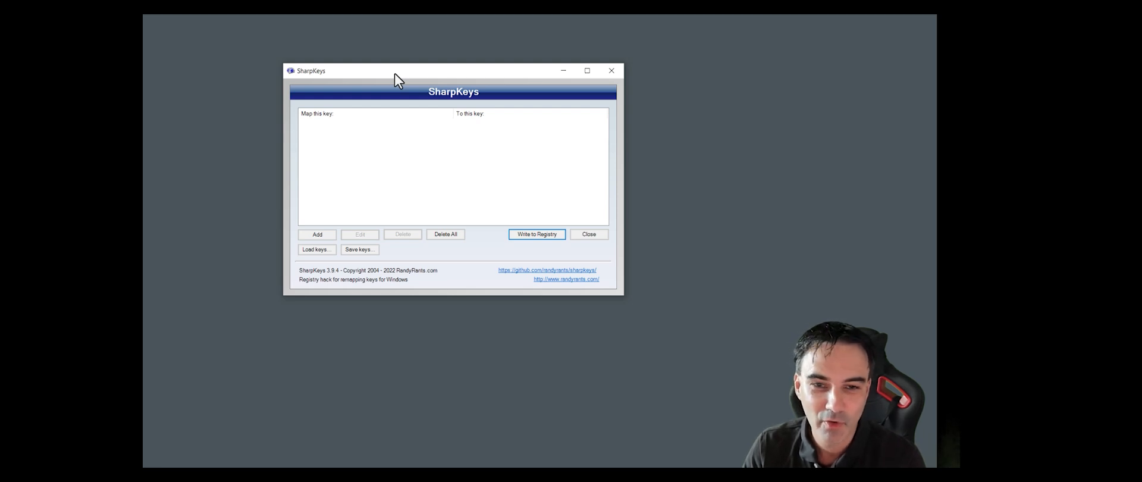
{"action": "mouse_move", "coordinate": [326, 245]}
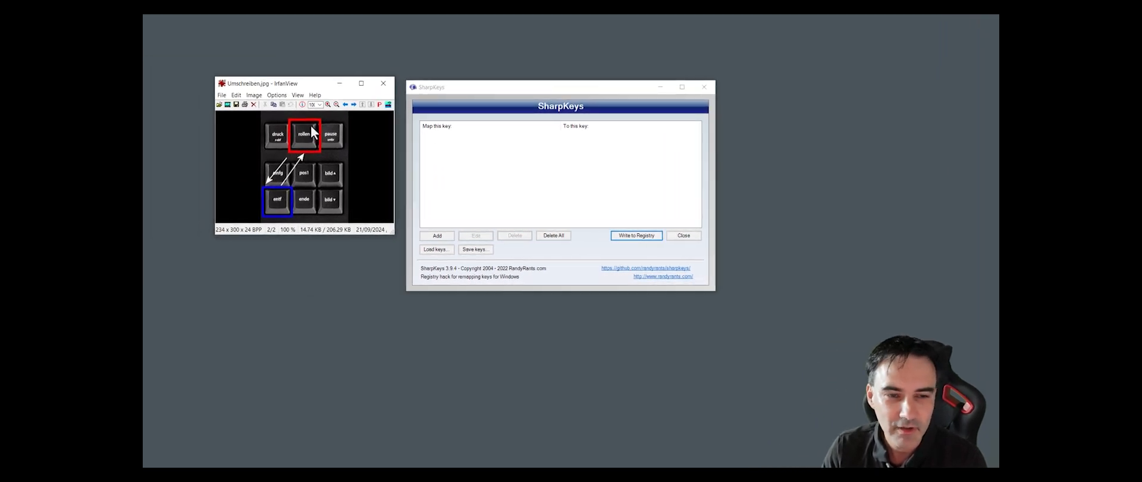
{"action": "mouse_move", "coordinate": [271, 196]}
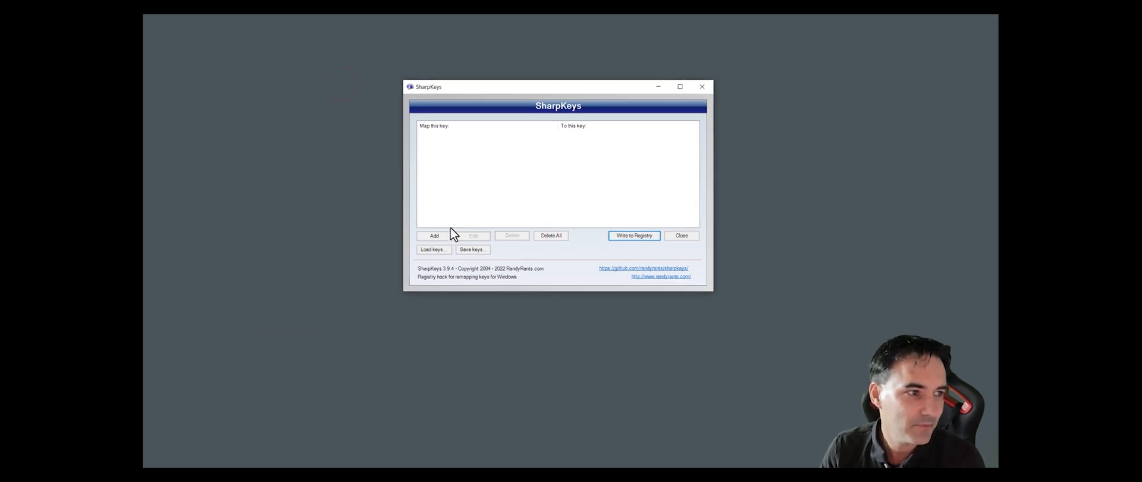
- Add a Scroll Lock to Delete mapping, capturing both keys via Type Key
{"action": "left_click", "coordinate": [433, 236]}
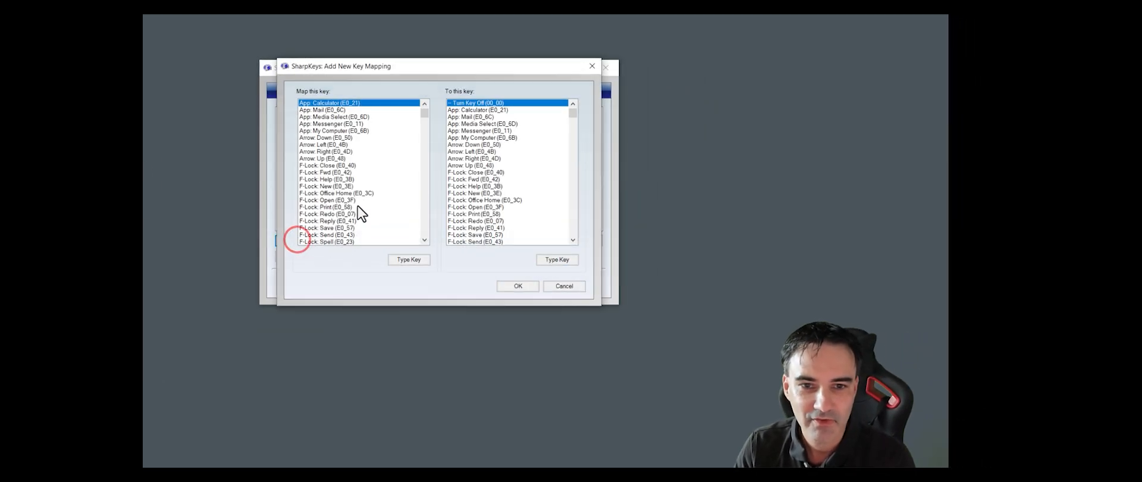
{"action": "left_click", "coordinate": [336, 164]}
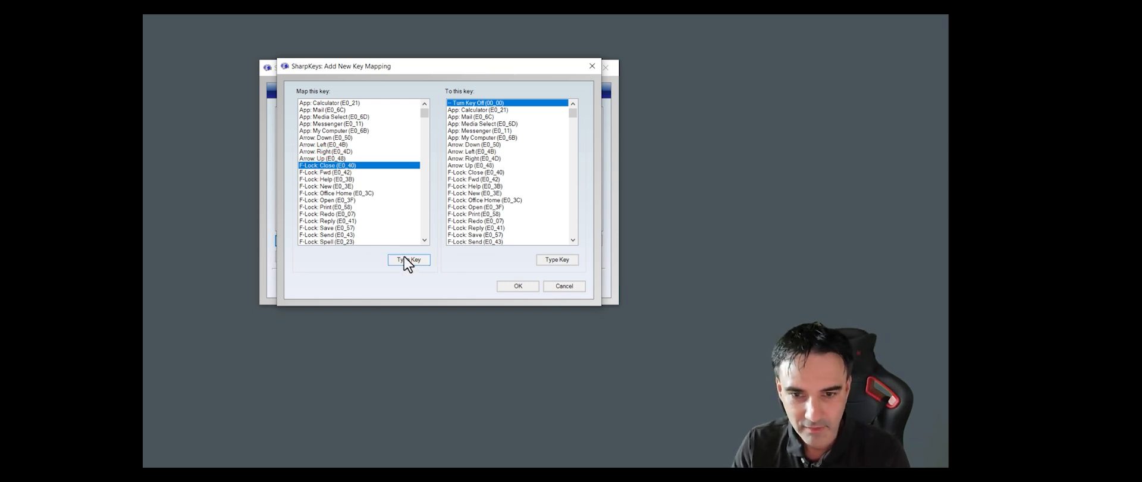
{"action": "left_click", "coordinate": [409, 260]}
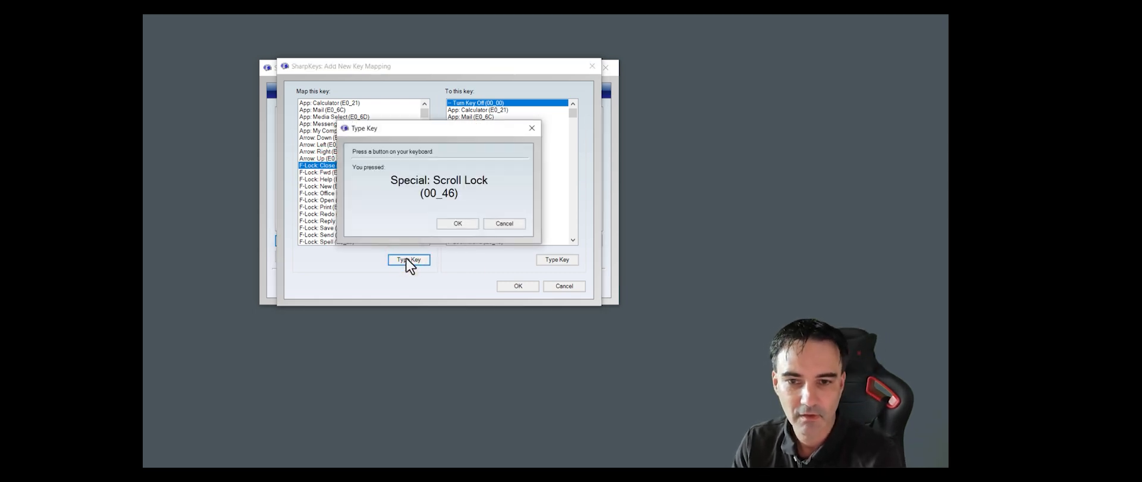
{"action": "left_click", "coordinate": [457, 224]}
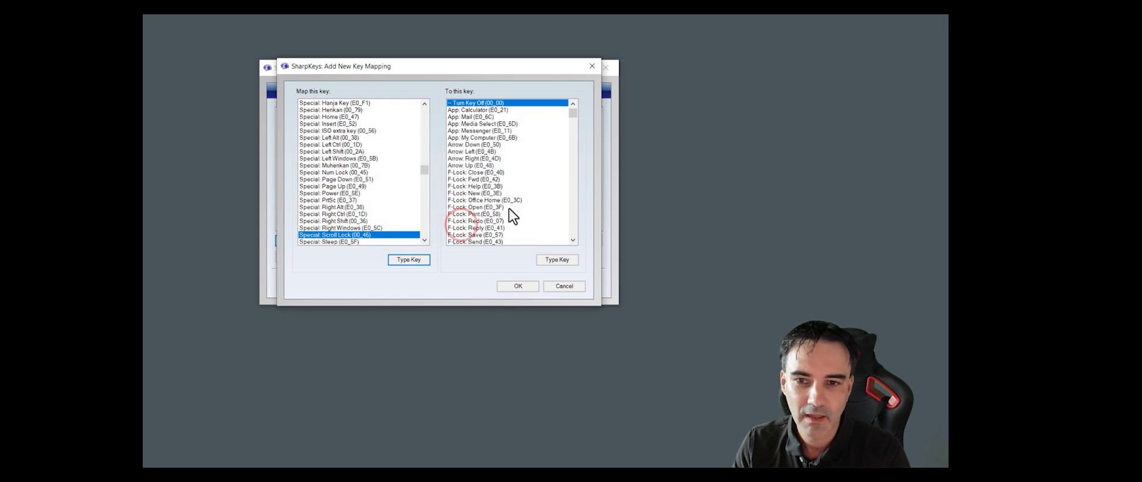
{"action": "left_click", "coordinate": [557, 259]}
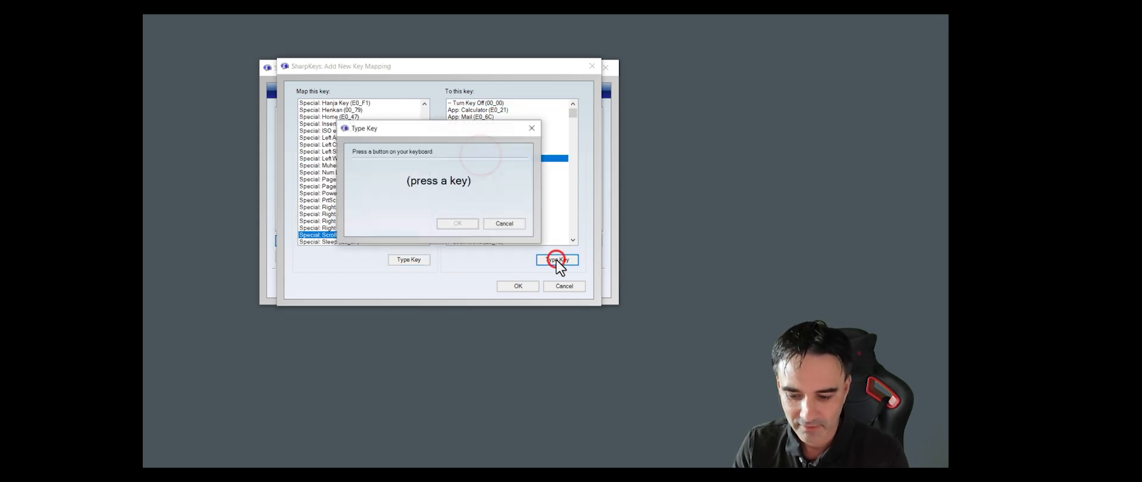
{"action": "key", "text": "Delete"}
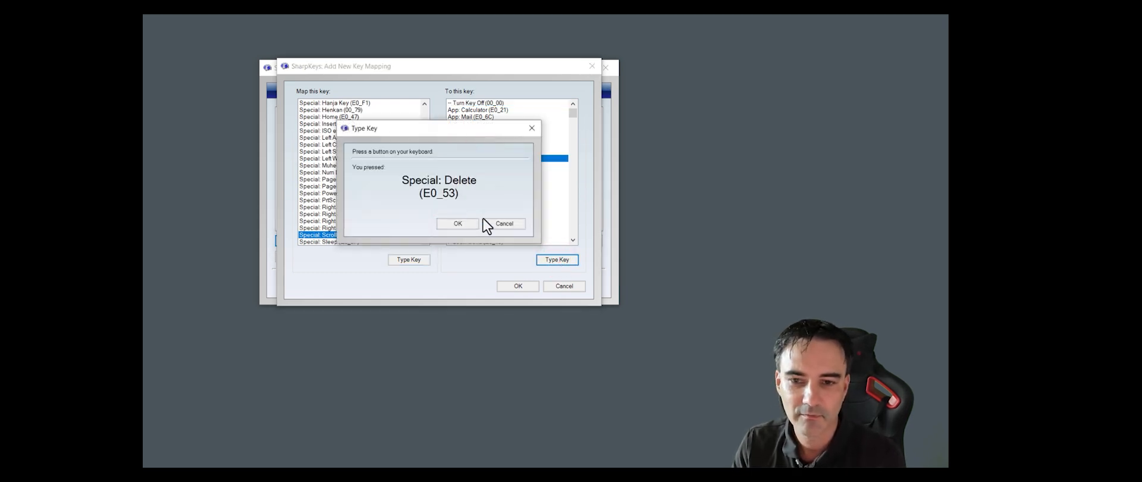
{"action": "left_click", "coordinate": [456, 223]}
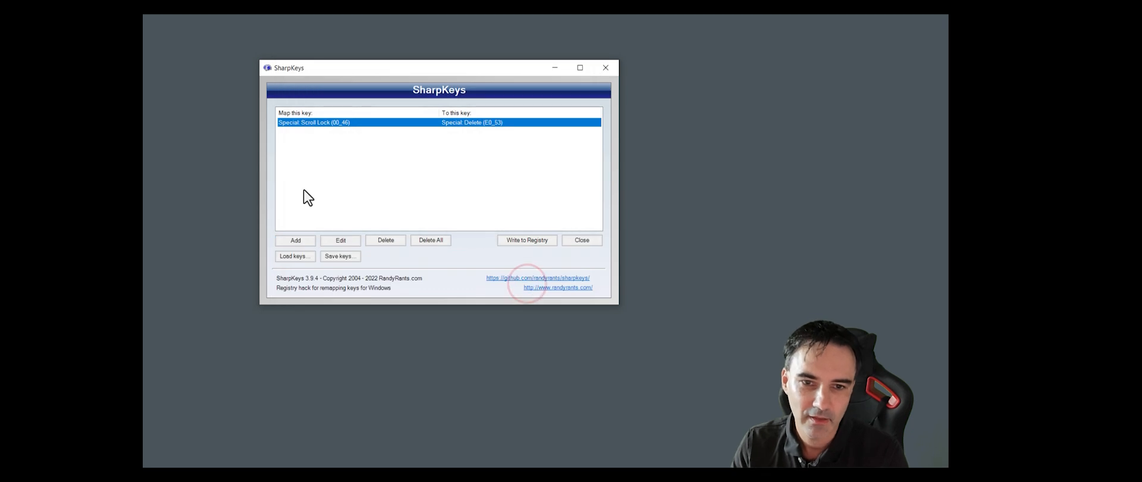
- Add the reverse mapping Special: Delete to Special: Scroll Lock, giving two mappings
{"action": "left_click", "coordinate": [295, 239]}
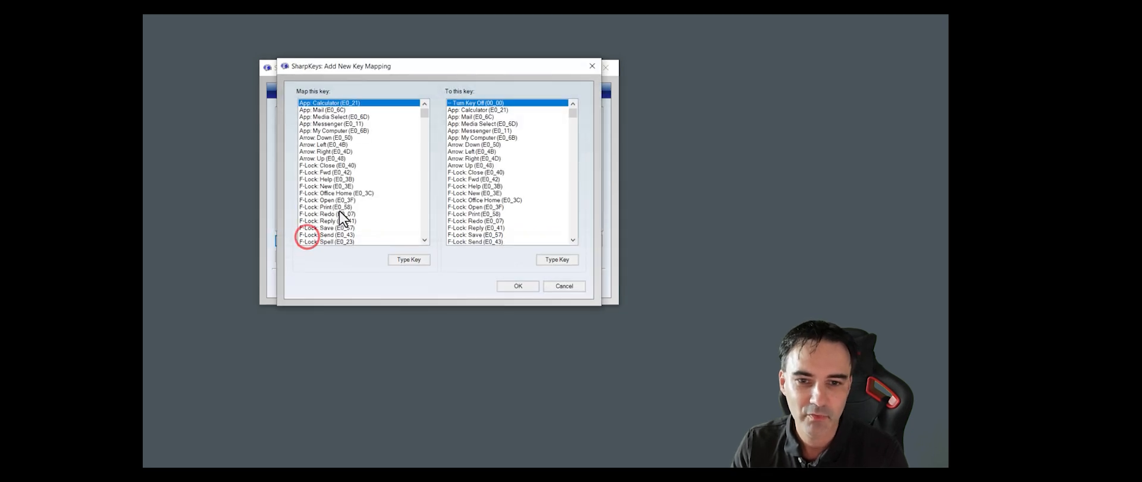
{"action": "left_click", "coordinate": [336, 206]}
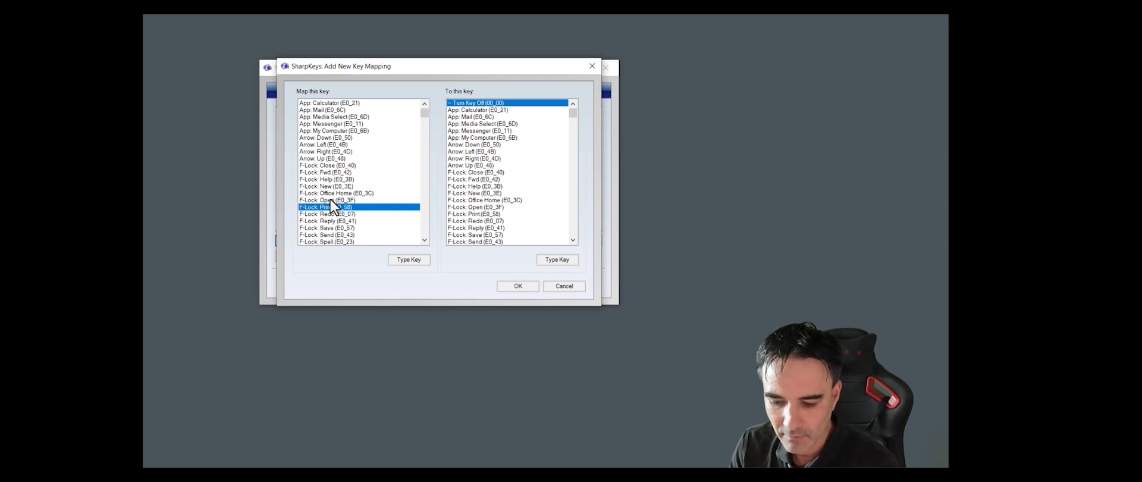
{"action": "mouse_move", "coordinate": [336, 221]}
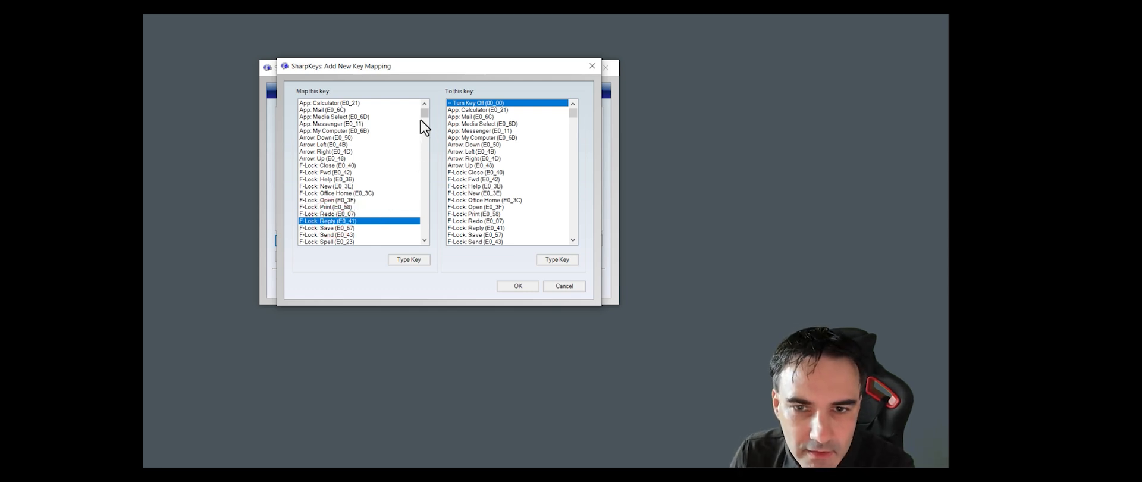
{"action": "left_click", "coordinate": [409, 259]}
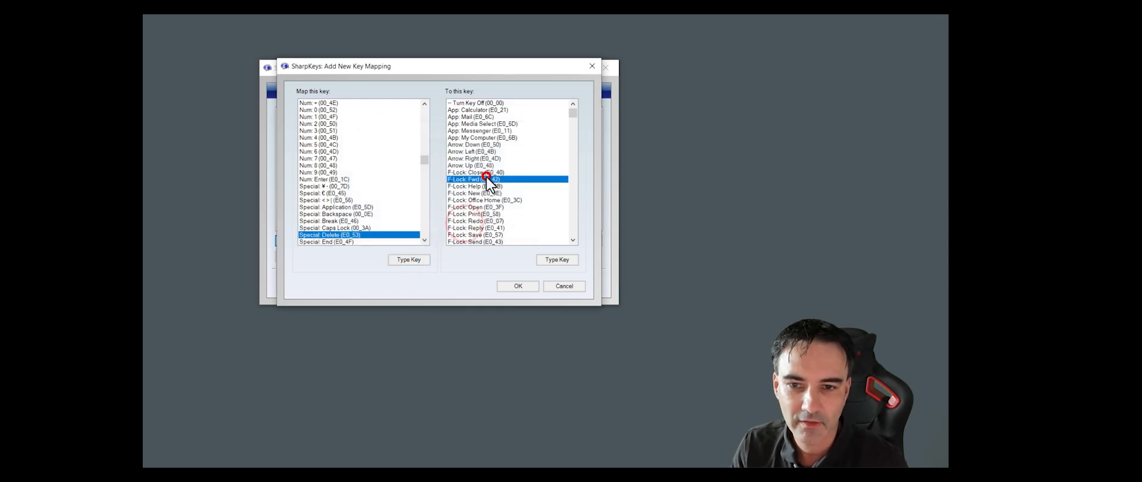
{"action": "left_click", "coordinate": [557, 259]}
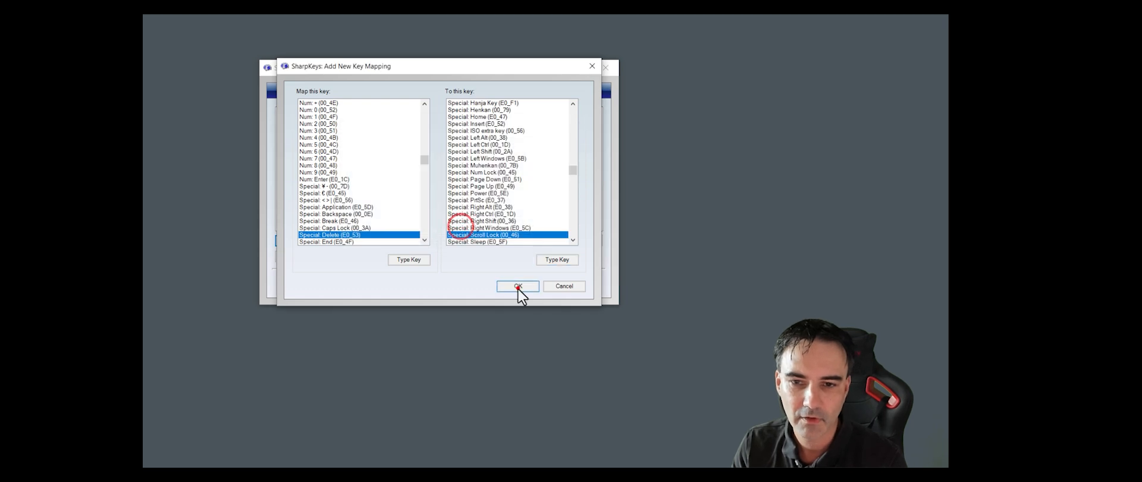
{"action": "left_click", "coordinate": [516, 285]}
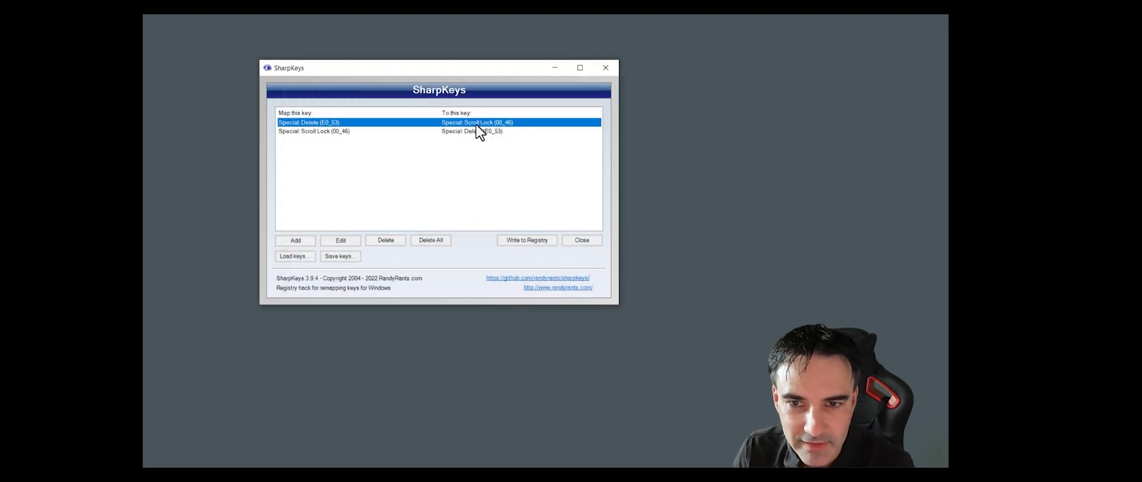
{"action": "mouse_move", "coordinate": [423, 128]}
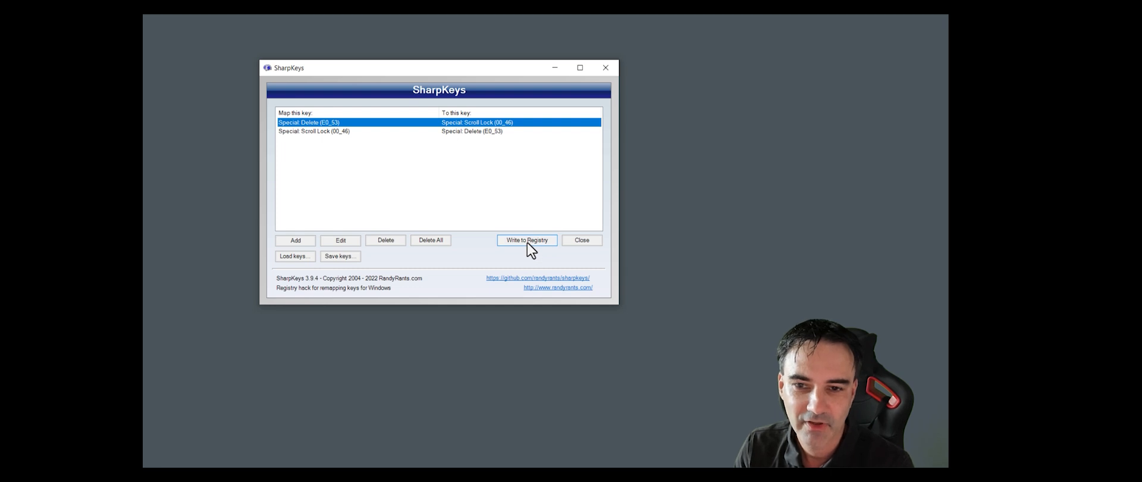
- Write both Delete/Scroll Lock swap mappings to the registry and close SharpKeys
{"action": "left_click", "coordinate": [525, 239]}
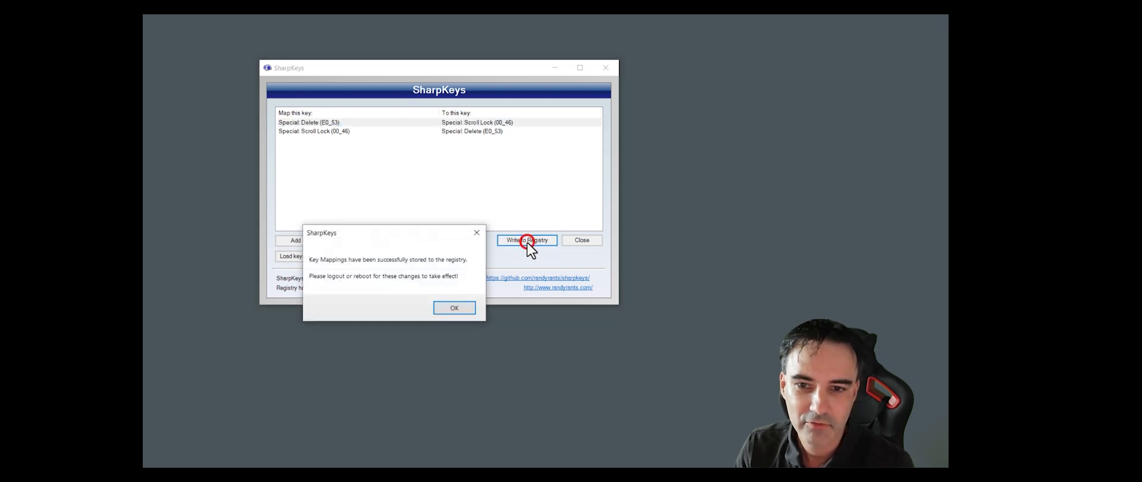
{"action": "left_click", "coordinate": [454, 307]}
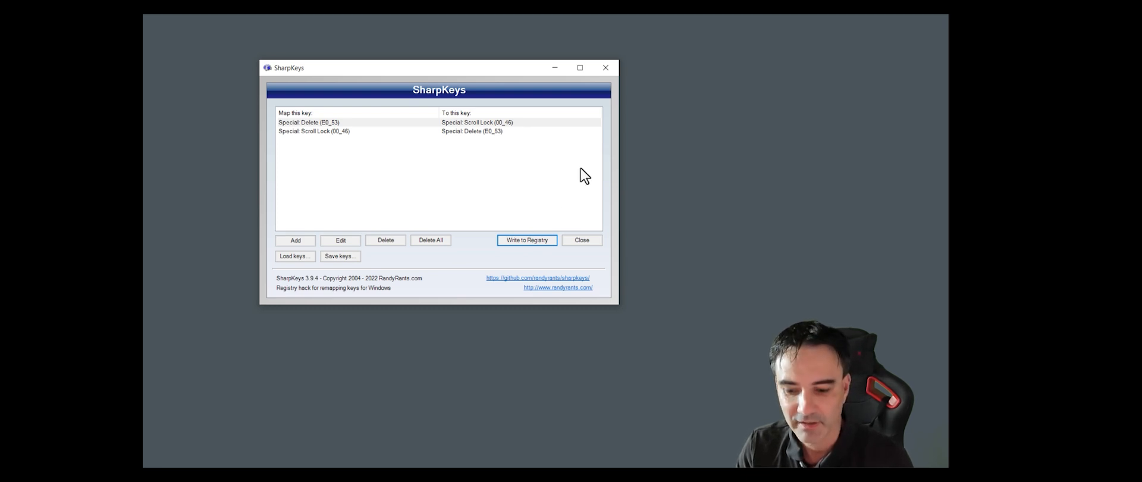
{"action": "left_click", "coordinate": [581, 239]}
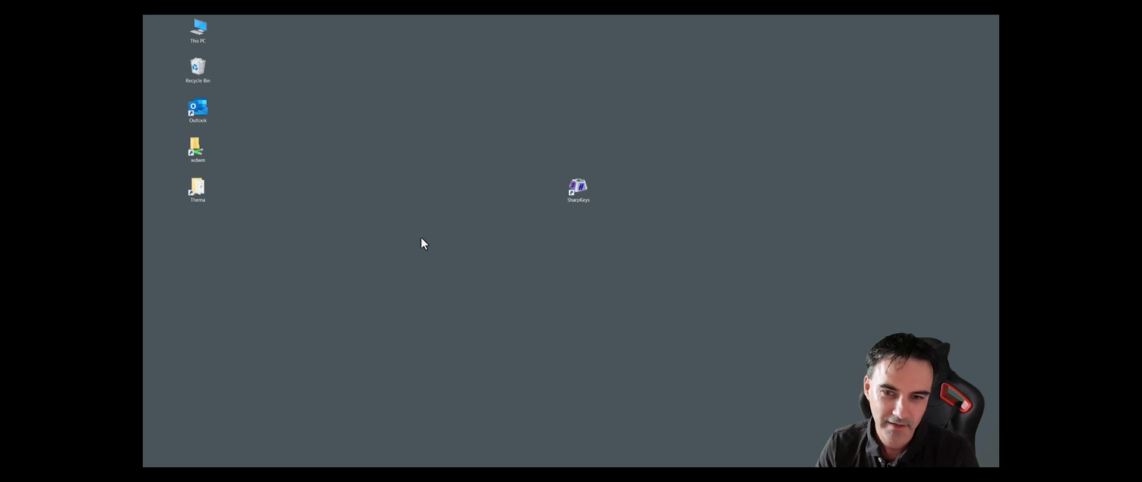
{"action": "mouse_move", "coordinate": [638, 405]}
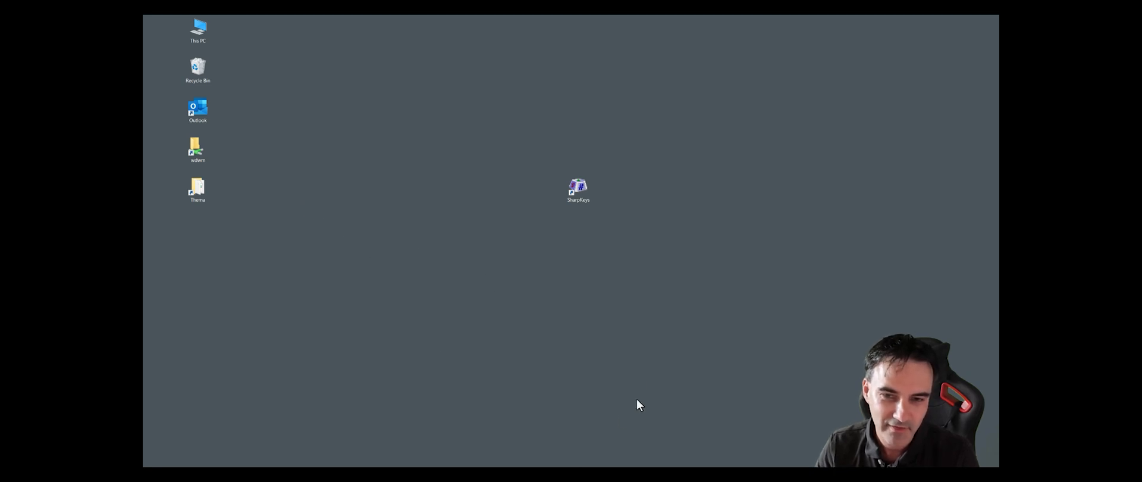
{"action": "mouse_move", "coordinate": [647, 377]}
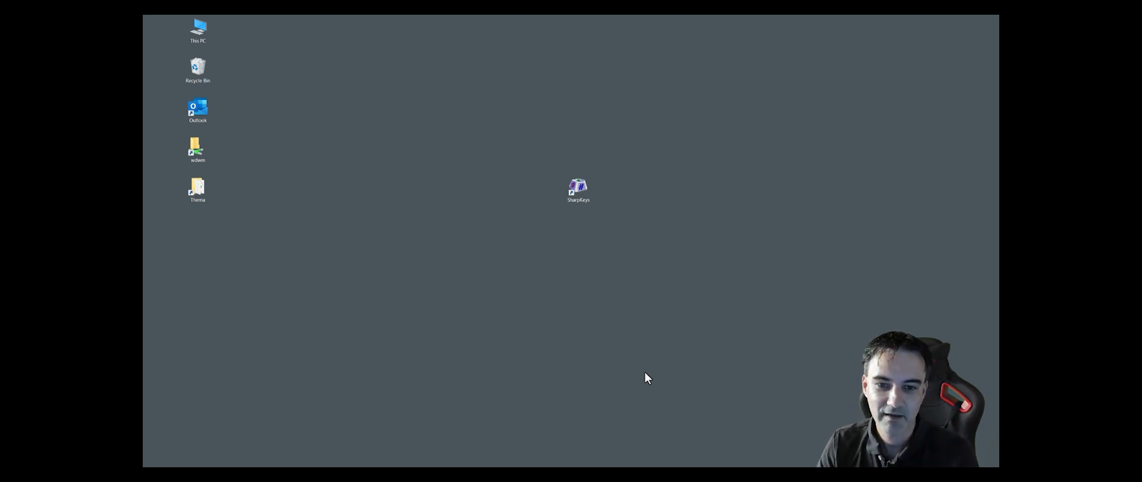
{"action": "mouse_move", "coordinate": [631, 314]}
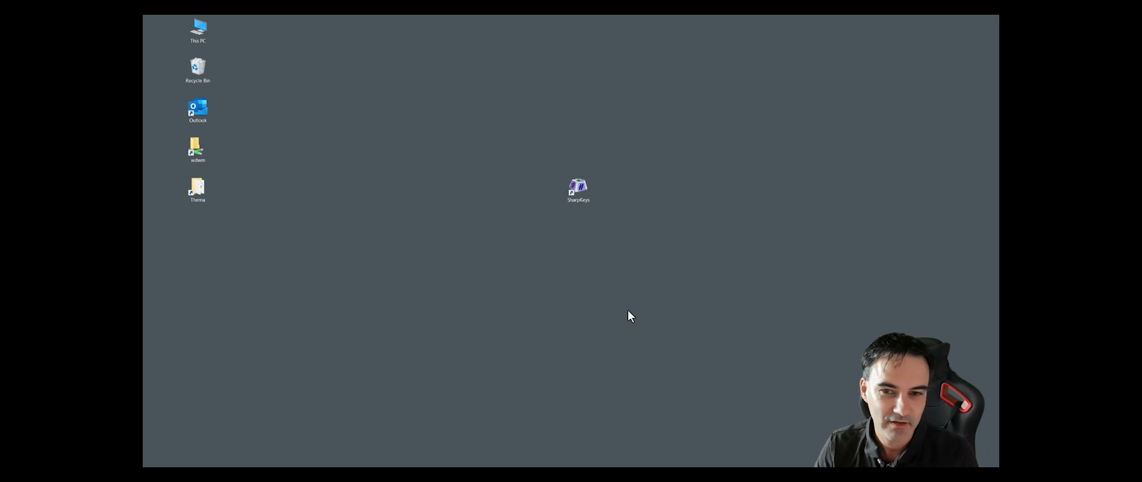